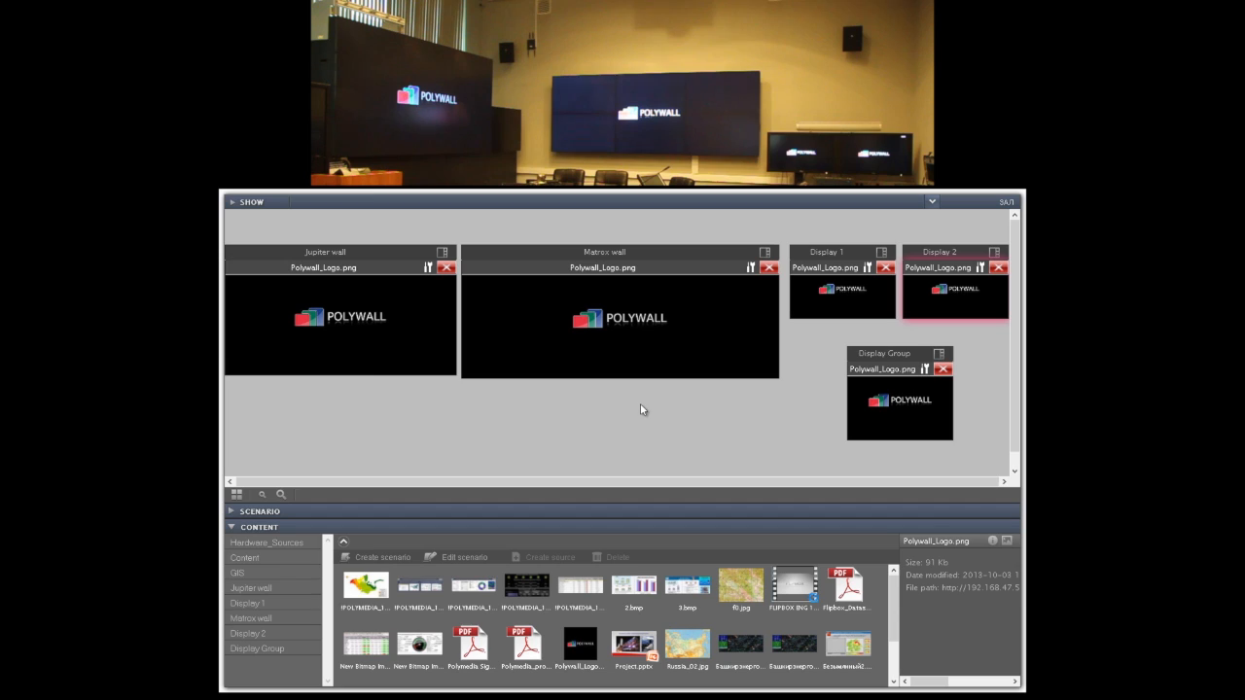
pyautogui.moveTo(833, 372)
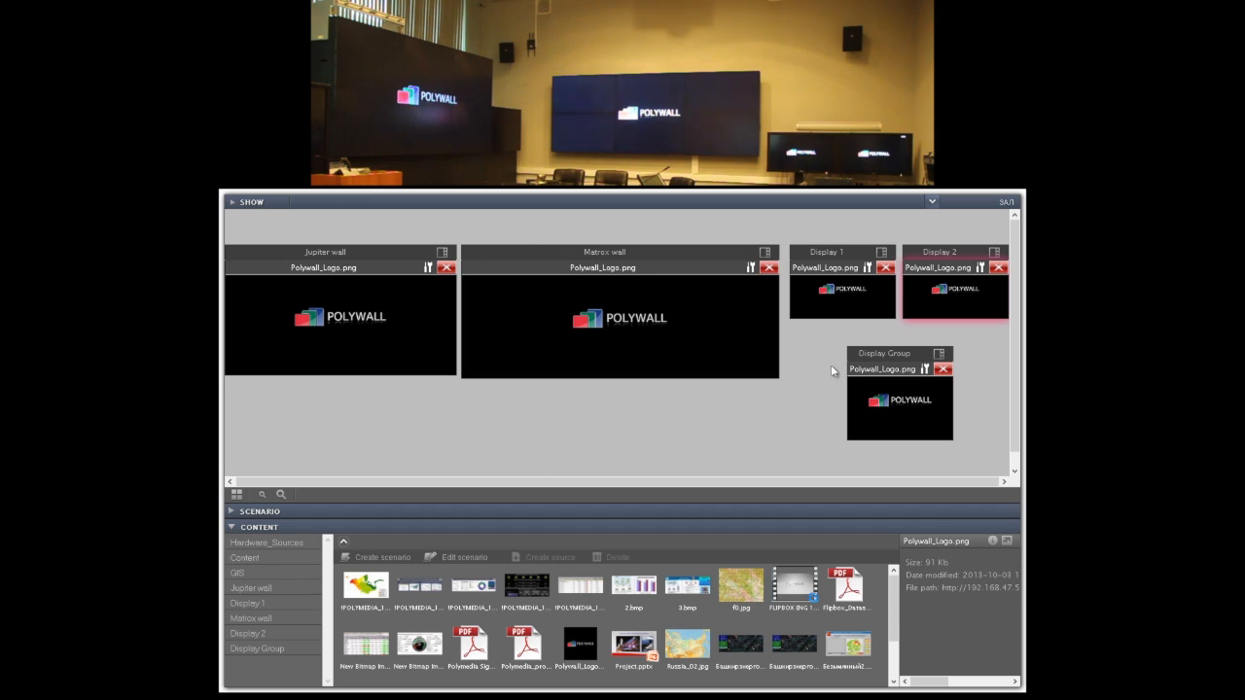
pyautogui.moveTo(496, 475)
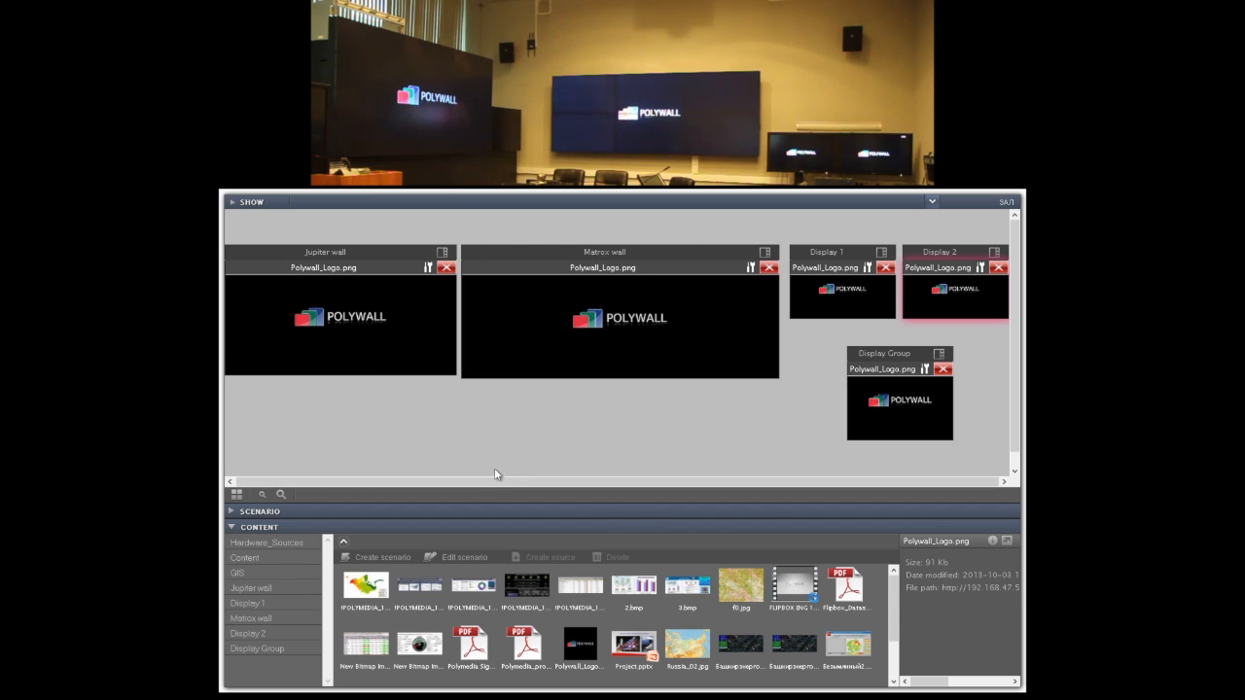
pyautogui.moveTo(288, 255)
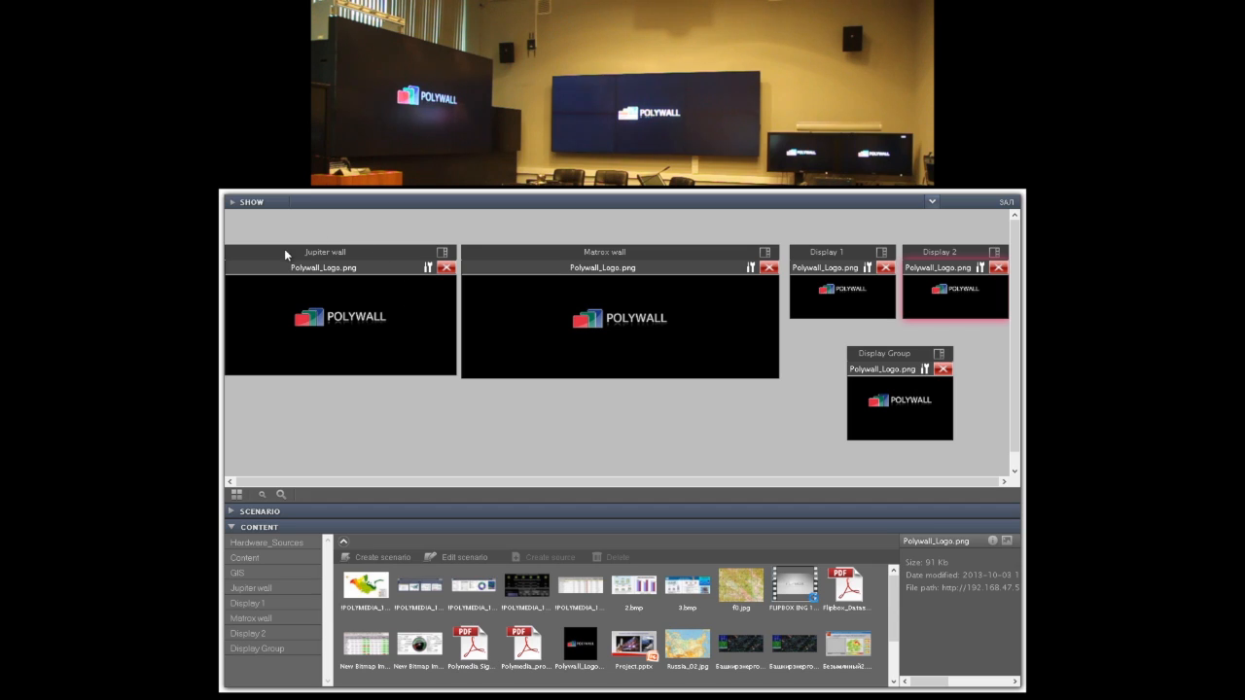
pyautogui.moveTo(974, 261)
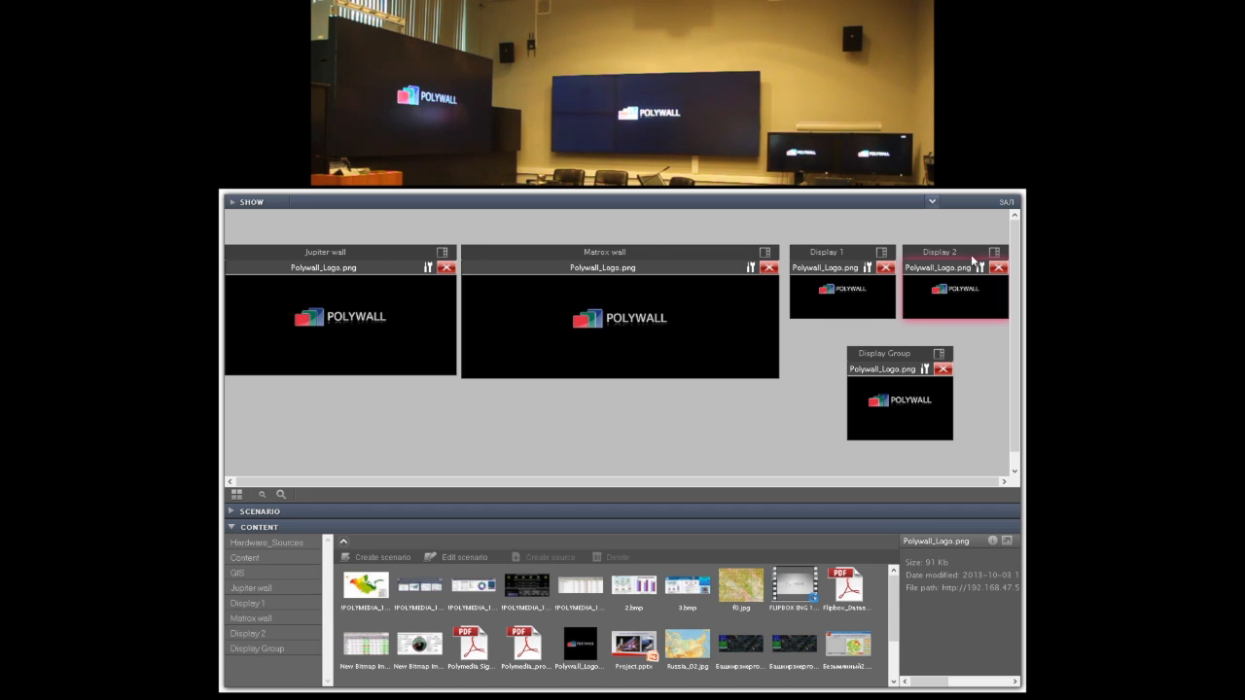
pyautogui.moveTo(853, 354)
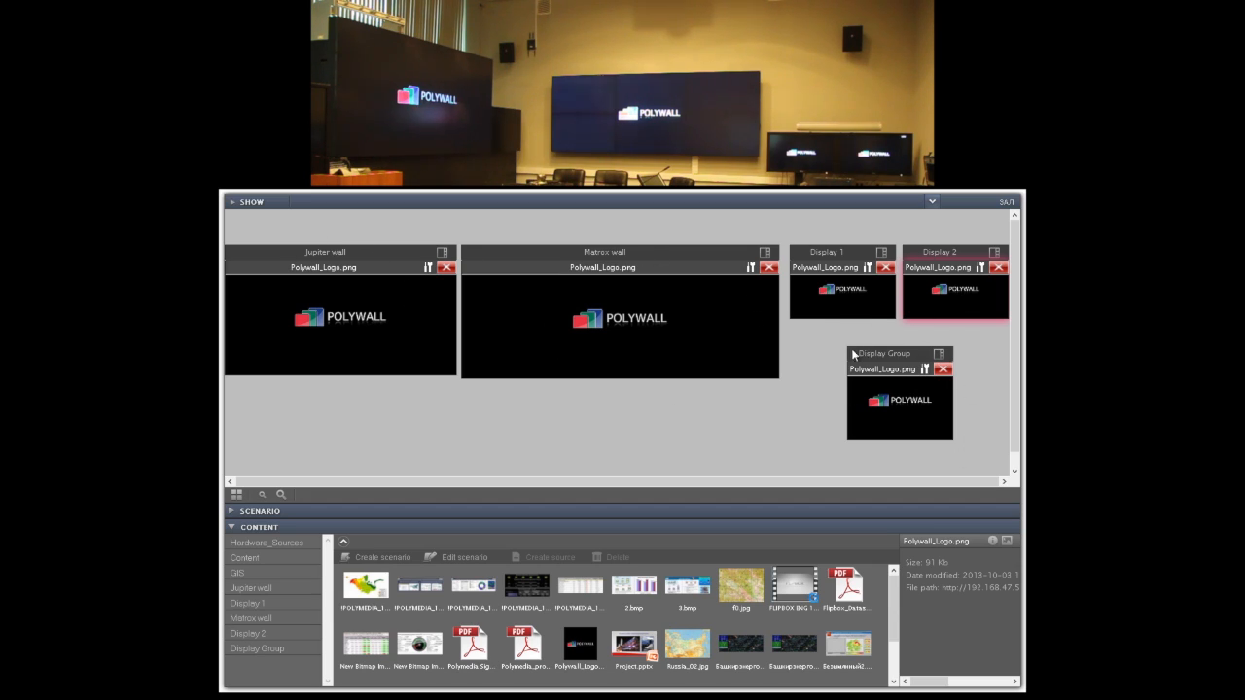
pyautogui.moveTo(586, 474)
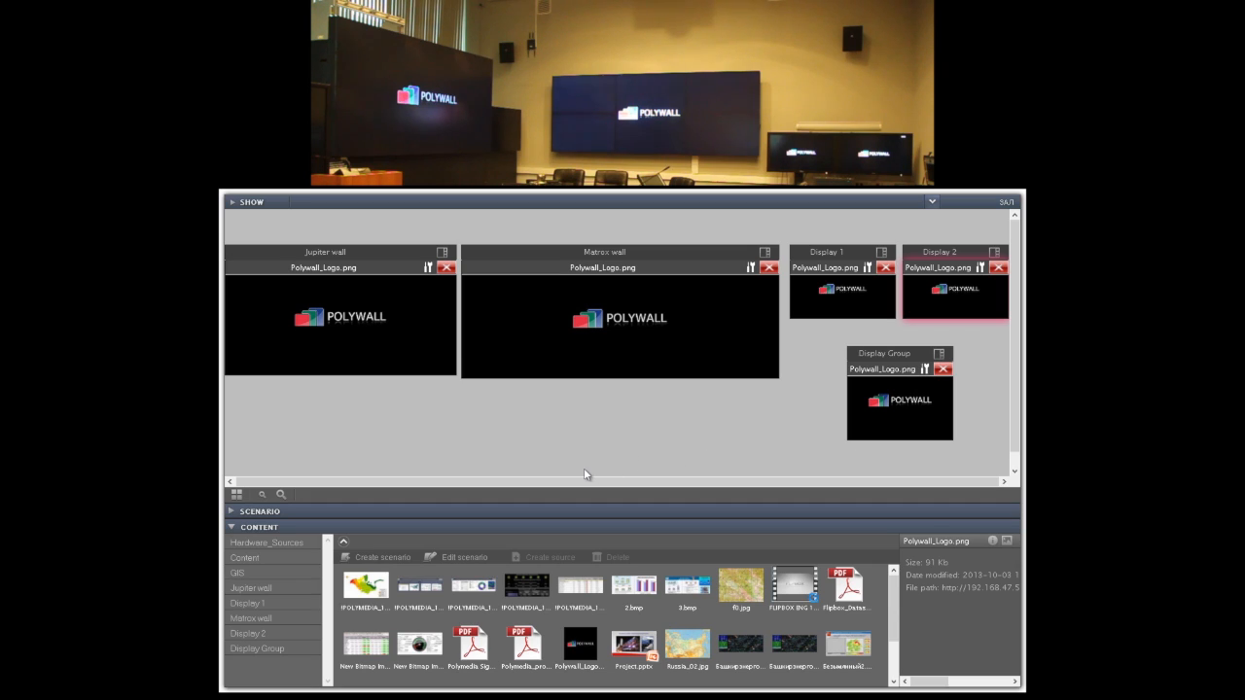
pyautogui.moveTo(245, 619)
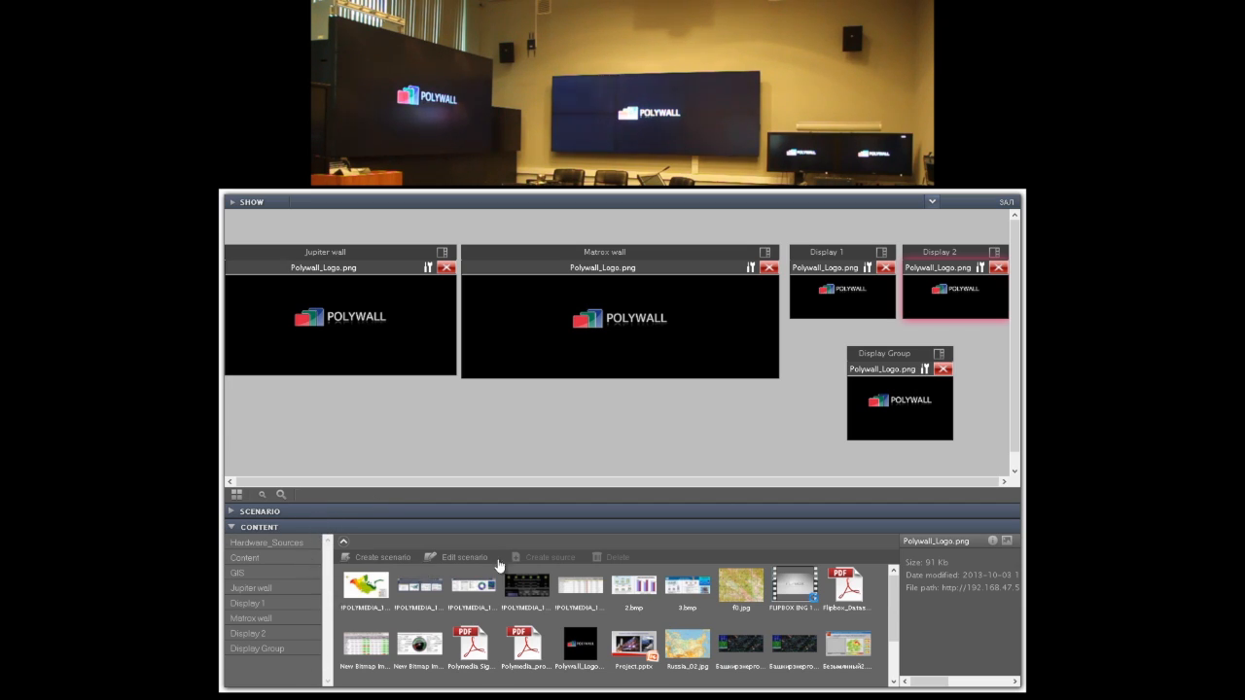
pyautogui.moveTo(821, 626)
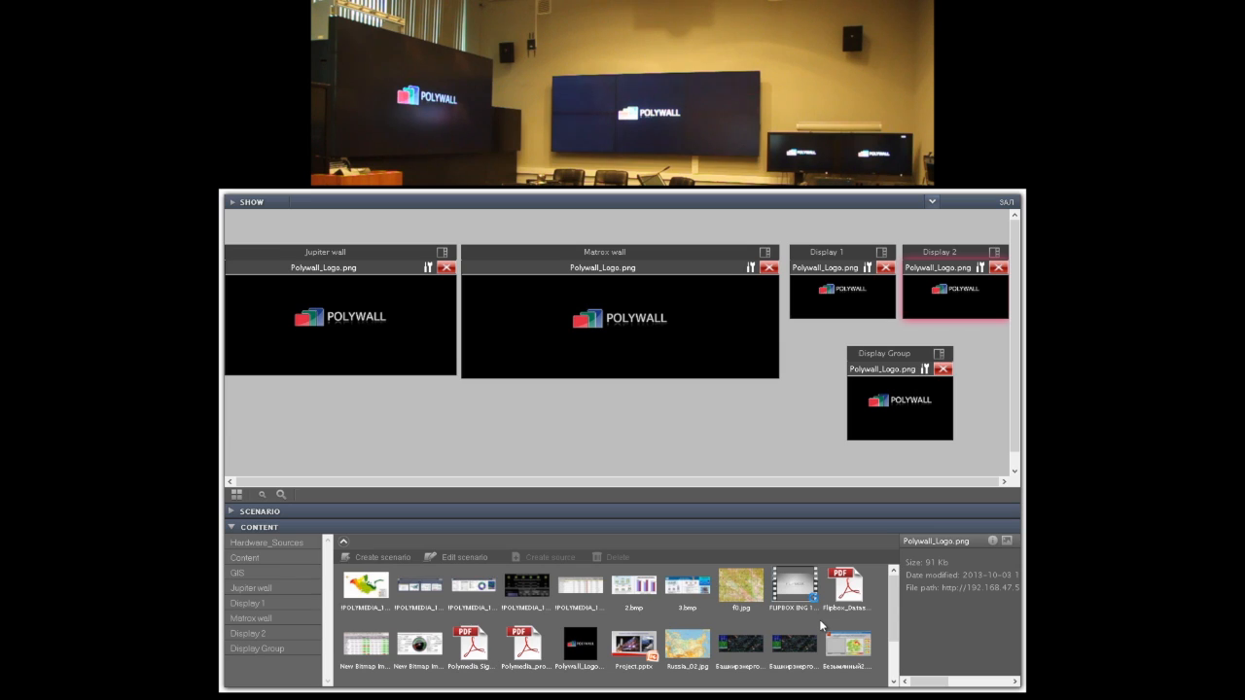
pyautogui.moveTo(582, 597)
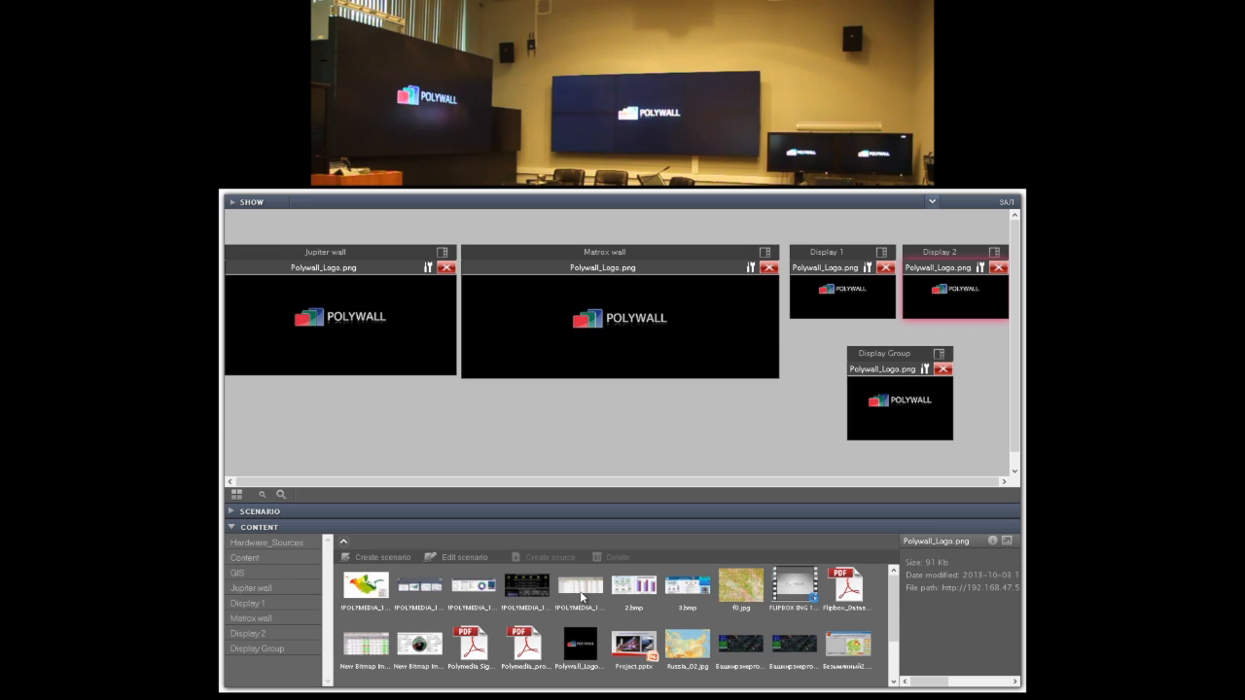
pyautogui.moveTo(813, 601)
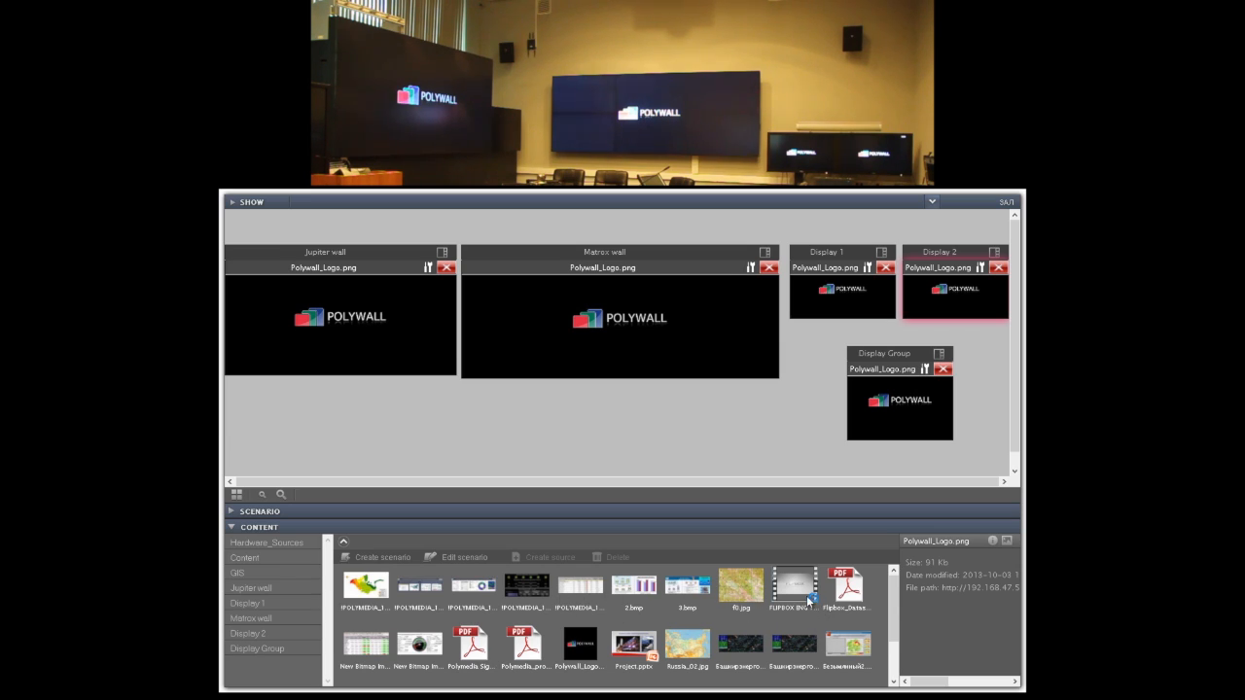
pyautogui.moveTo(583, 652)
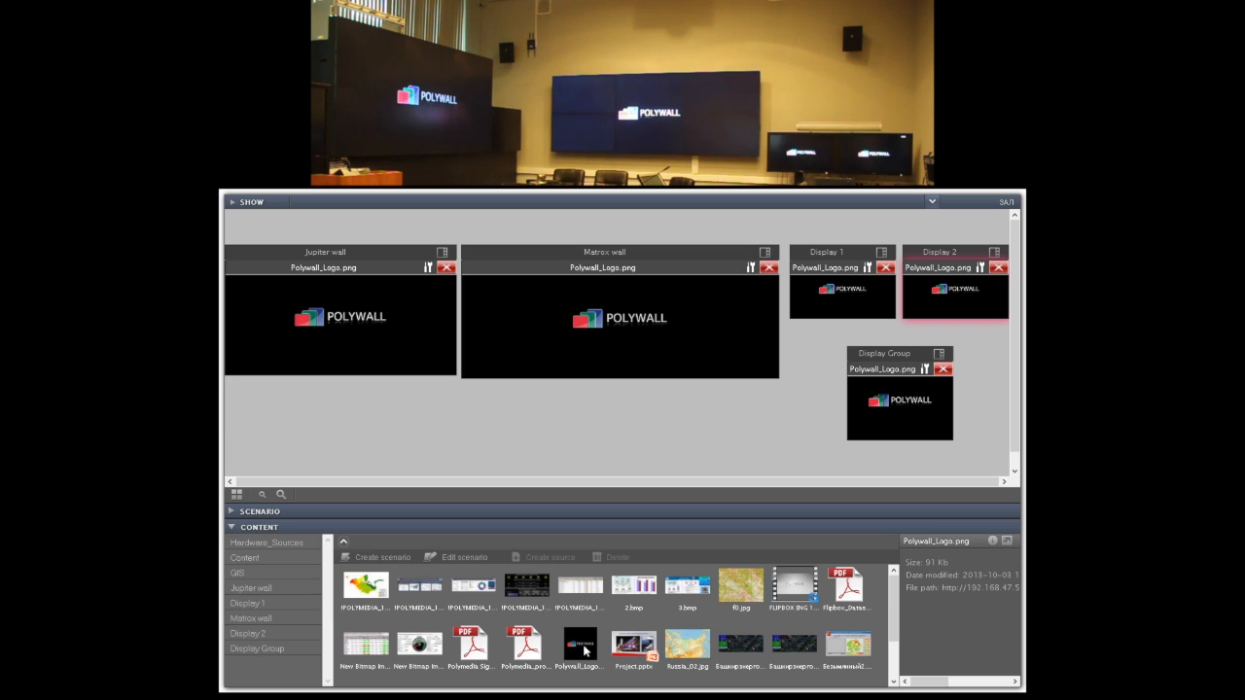
pyautogui.moveTo(525, 646)
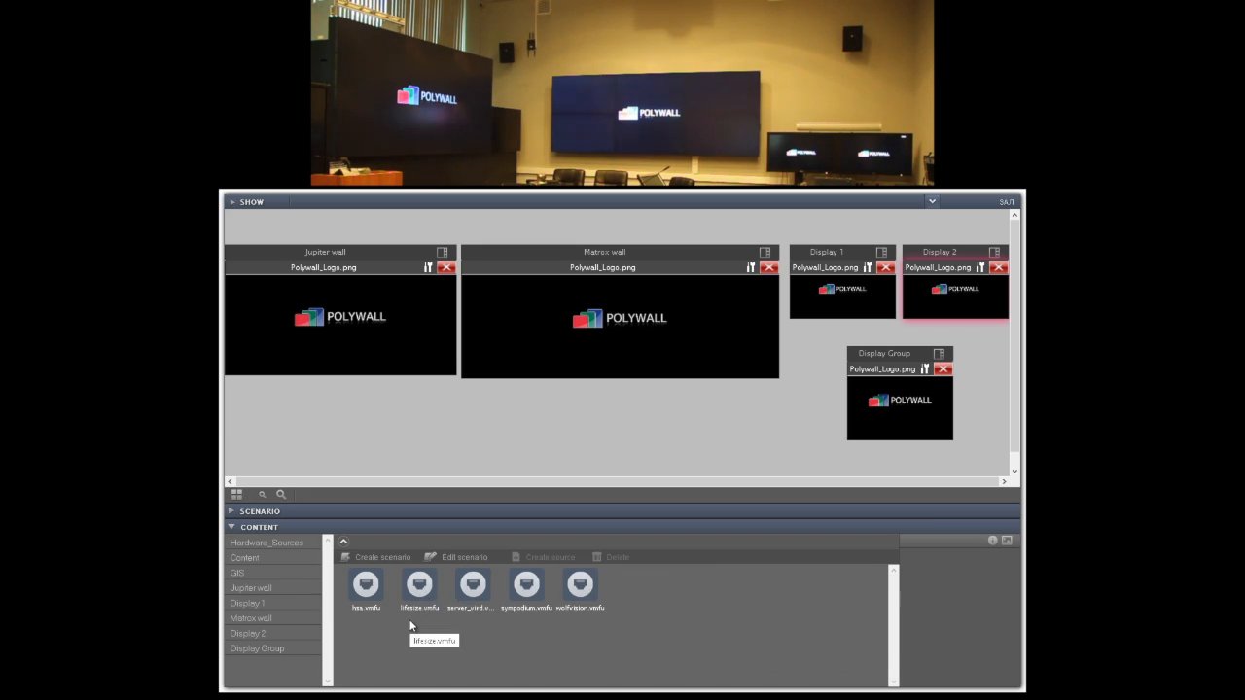
pyautogui.moveTo(431, 620)
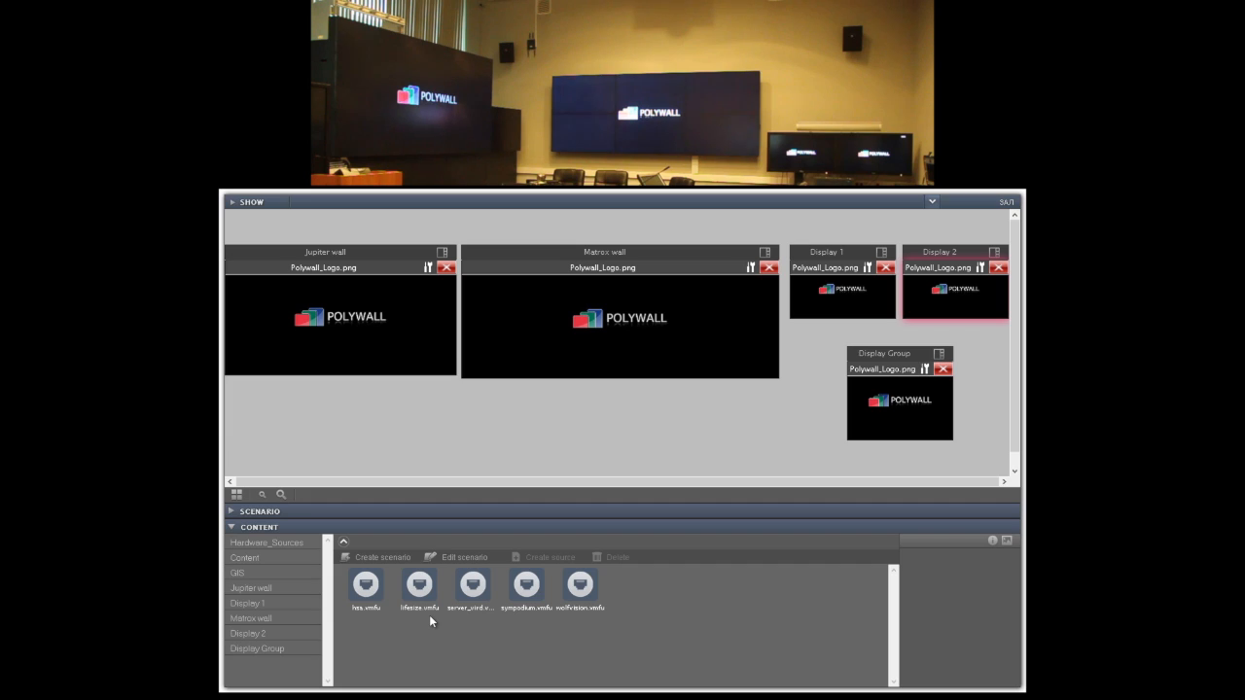
pyautogui.moveTo(583, 618)
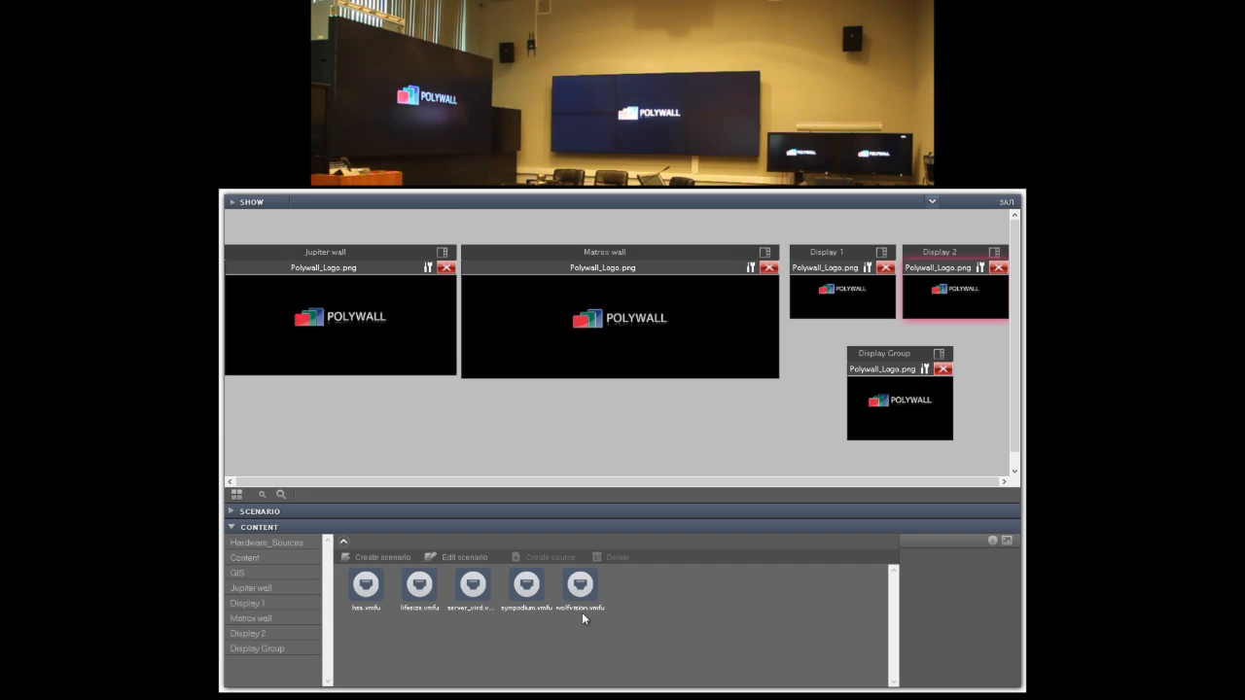
pyautogui.moveTo(282, 579)
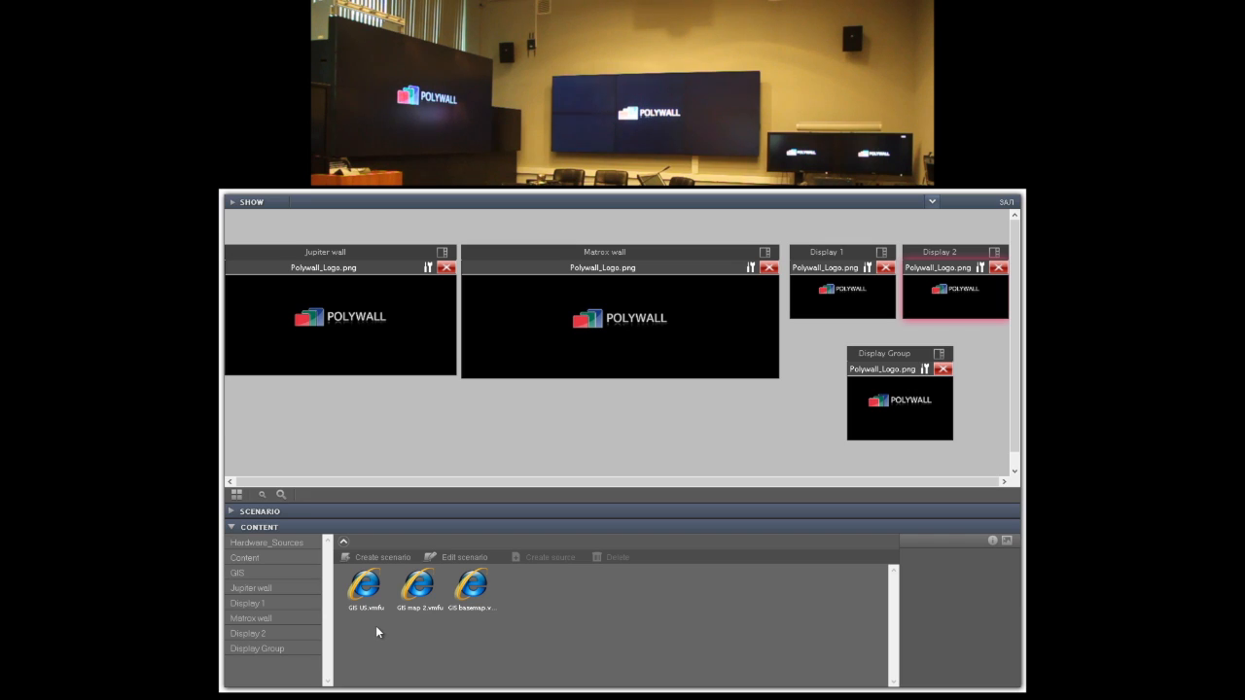
pyautogui.moveTo(282, 562)
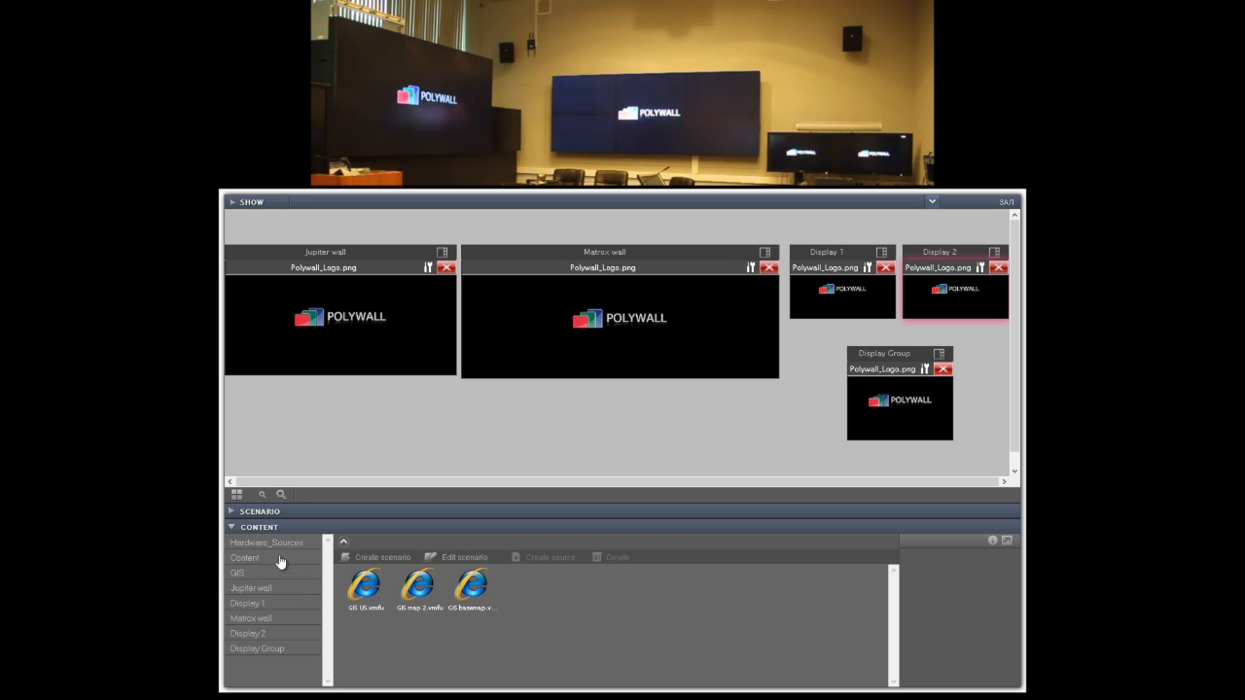
# From the image library, activate the scene that puts dashboards, tables and maps on all walls.
pyautogui.click(246, 556)
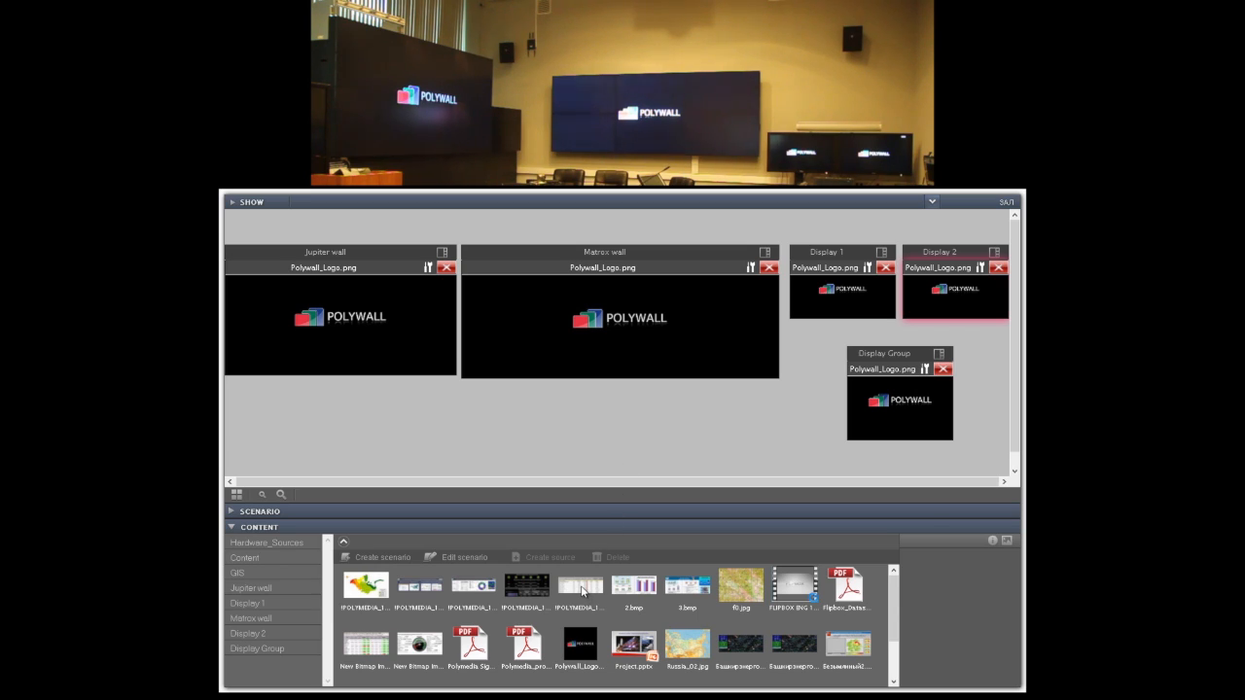
pyautogui.moveTo(580, 587)
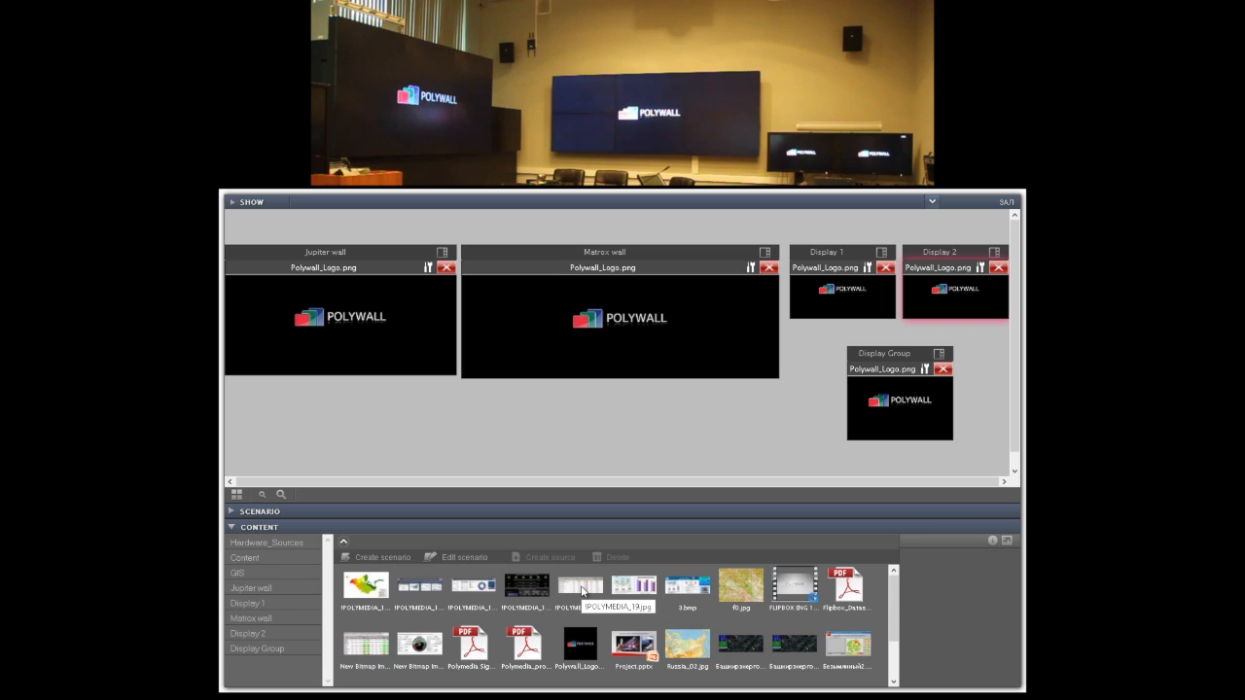
pyautogui.moveTo(579, 591)
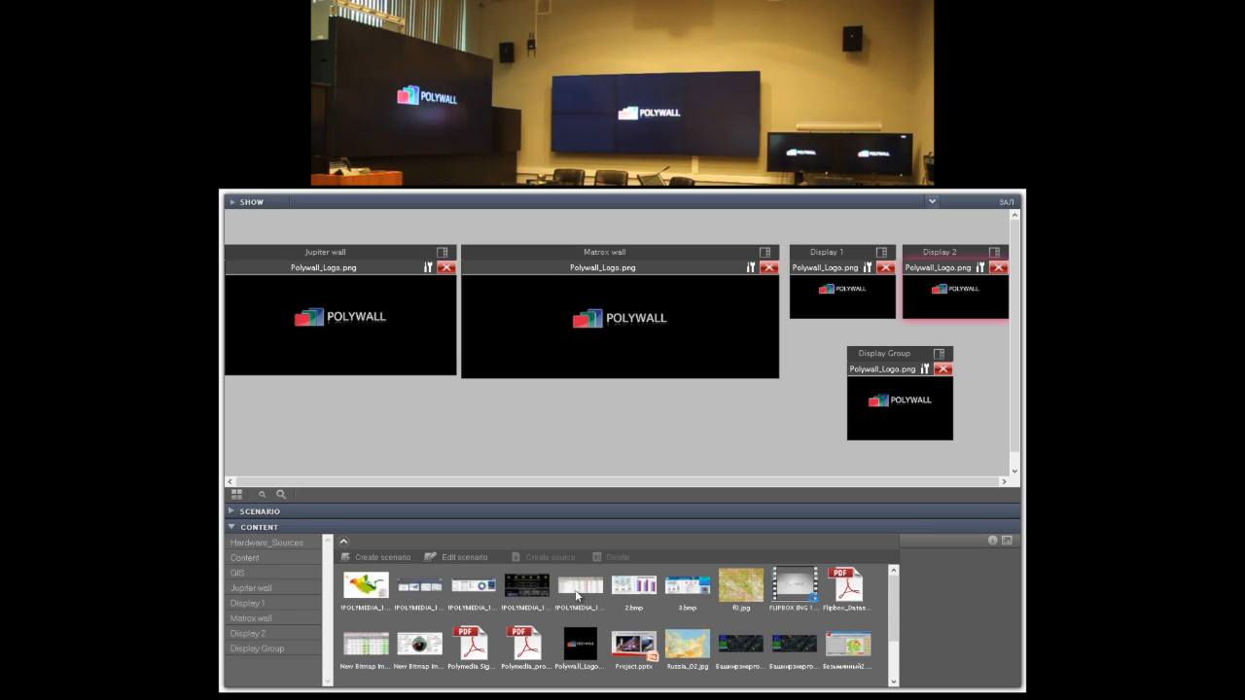
pyautogui.click(525, 587)
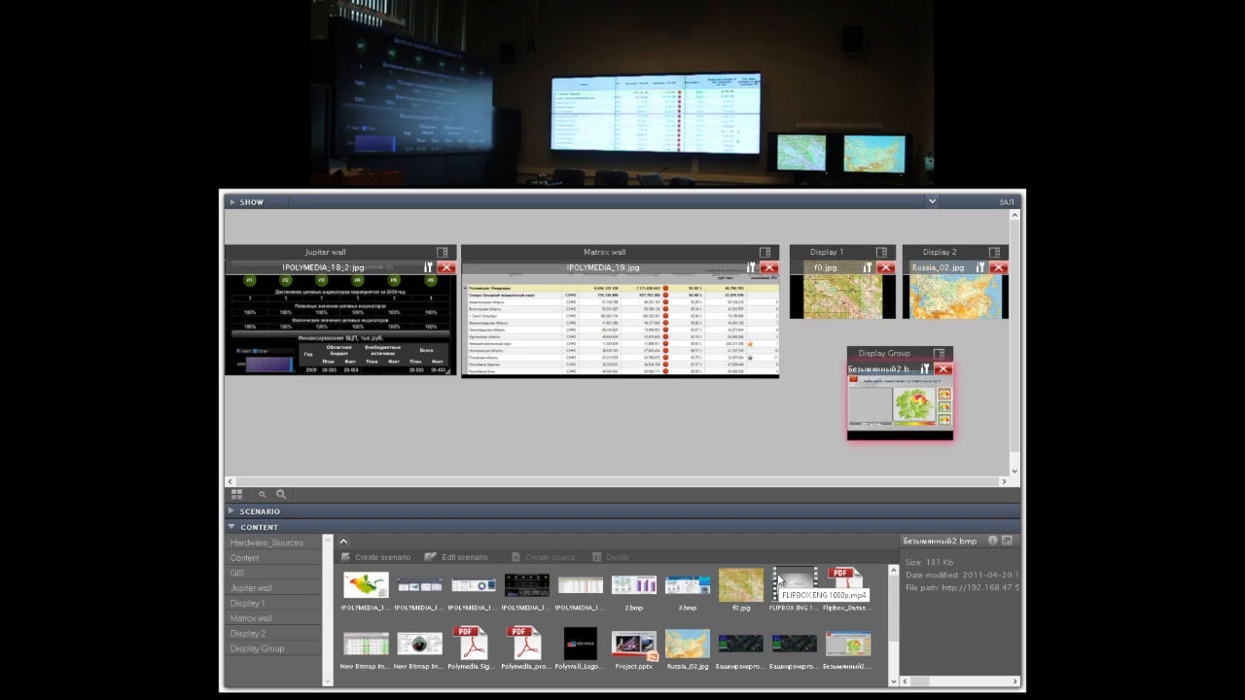
pyautogui.moveTo(747, 465)
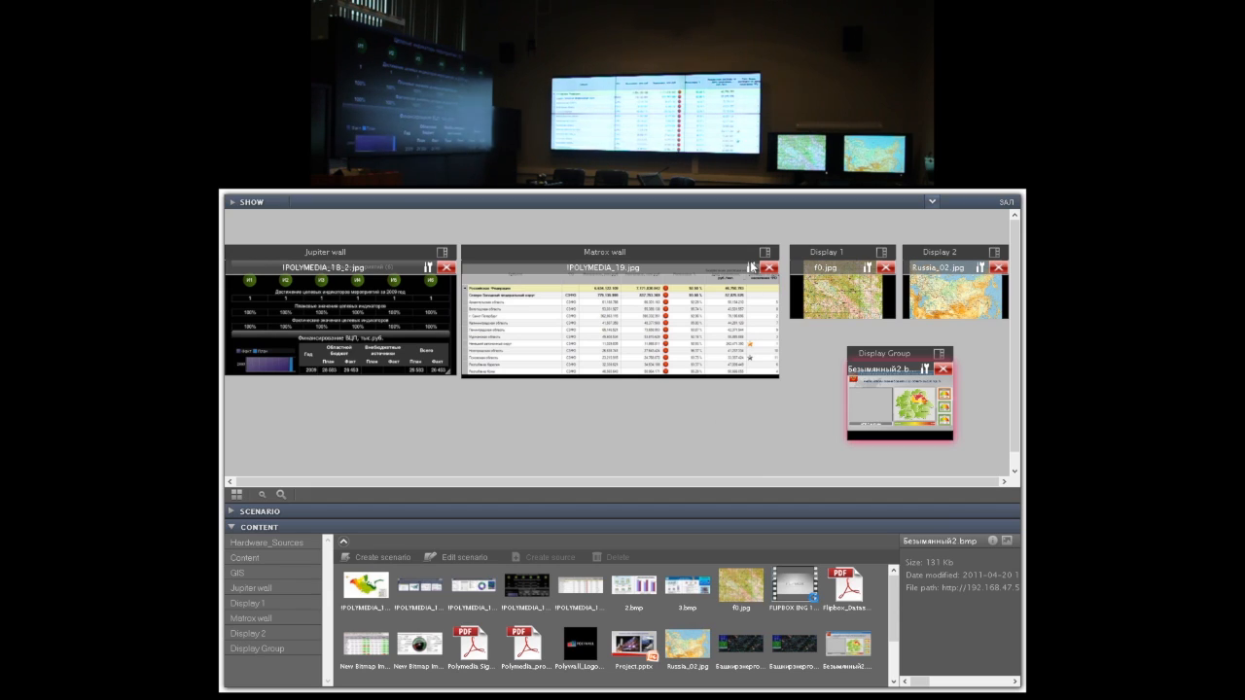
# Choose a 2×2 grid layout for the Matrix wall, datasheet in the first cell.
pyautogui.click(766, 253)
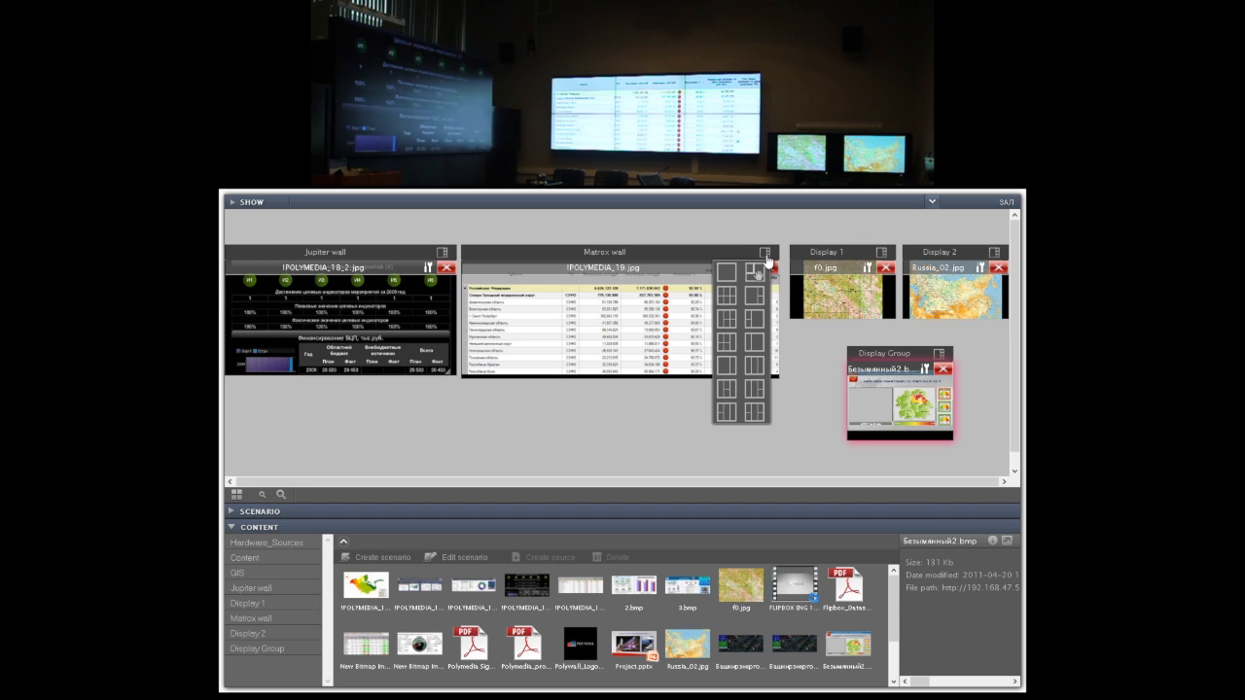
pyautogui.click(739, 406)
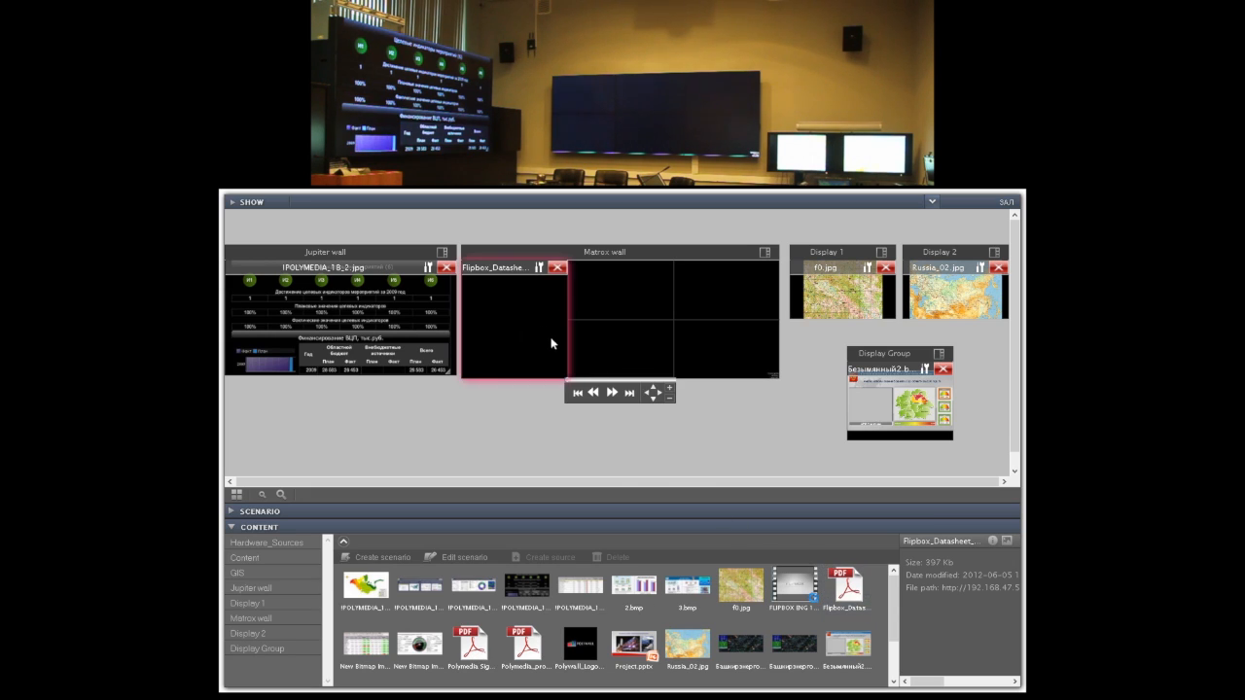
# Fill the empty Matrix wall cells with a video, a web page and a web link.
pyautogui.click(793, 583)
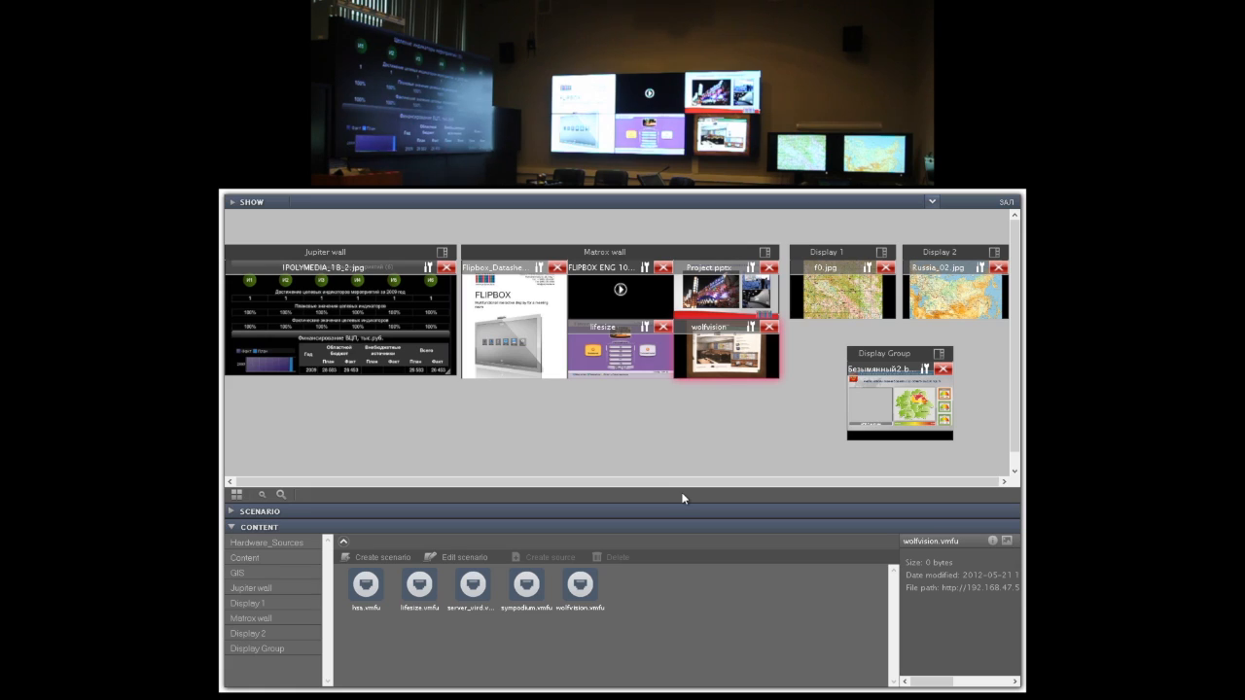
pyautogui.moveTo(669, 440)
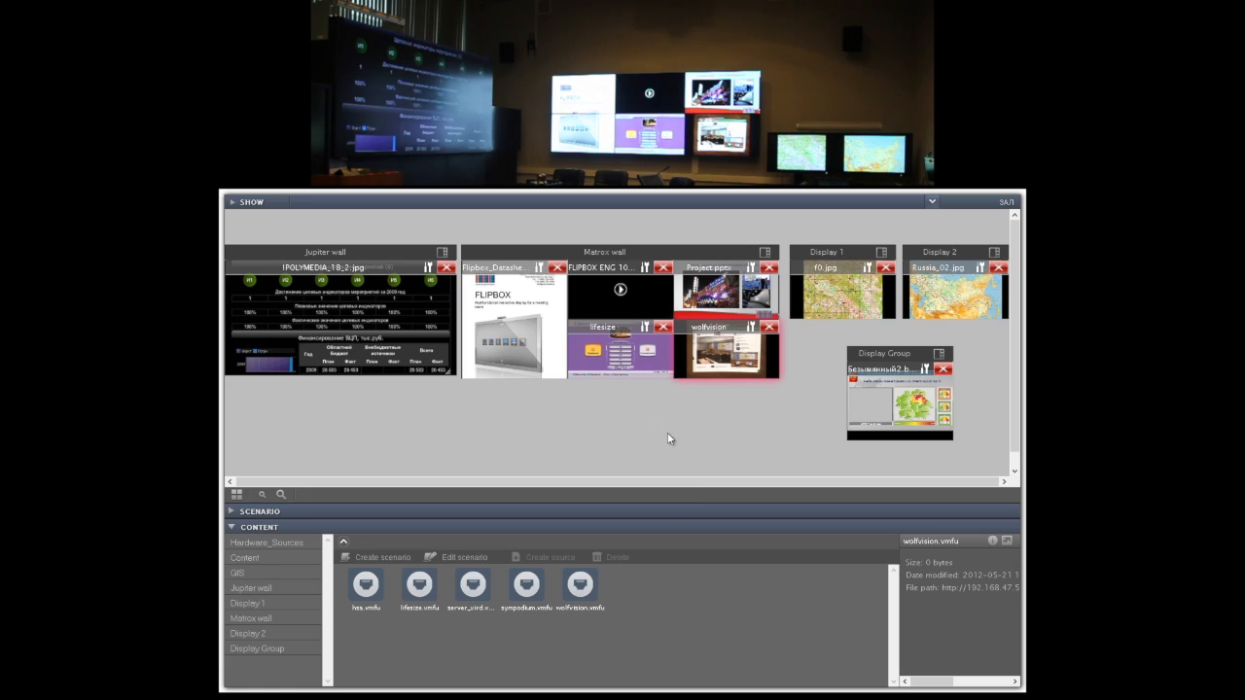
# Page through the Flipbox datasheet in its Matrix wall window using its playback controls.
pyautogui.click(619, 290)
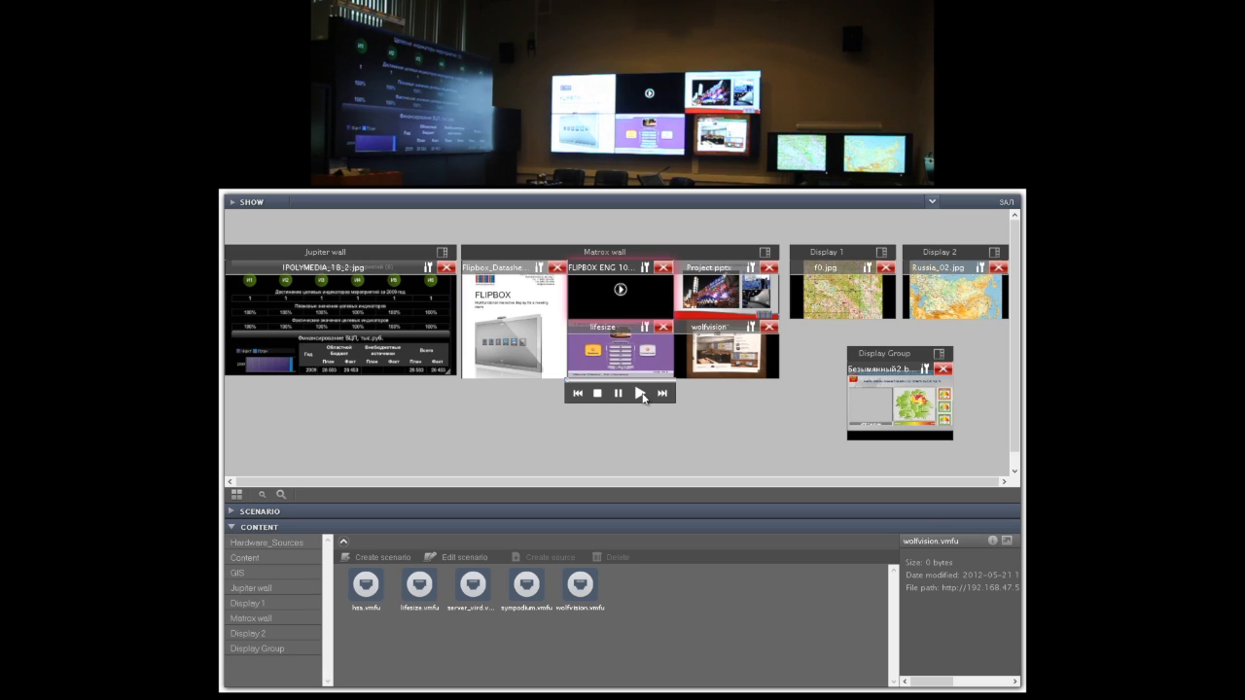
pyautogui.click(640, 393)
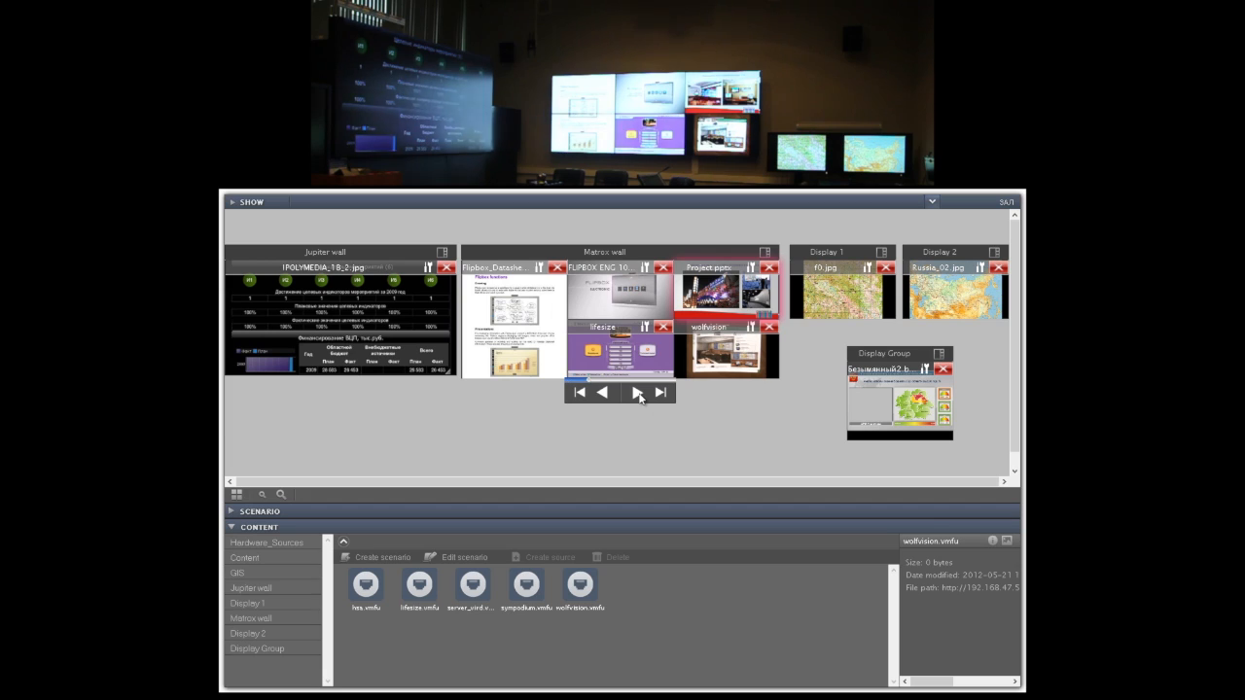
pyautogui.click(636, 393)
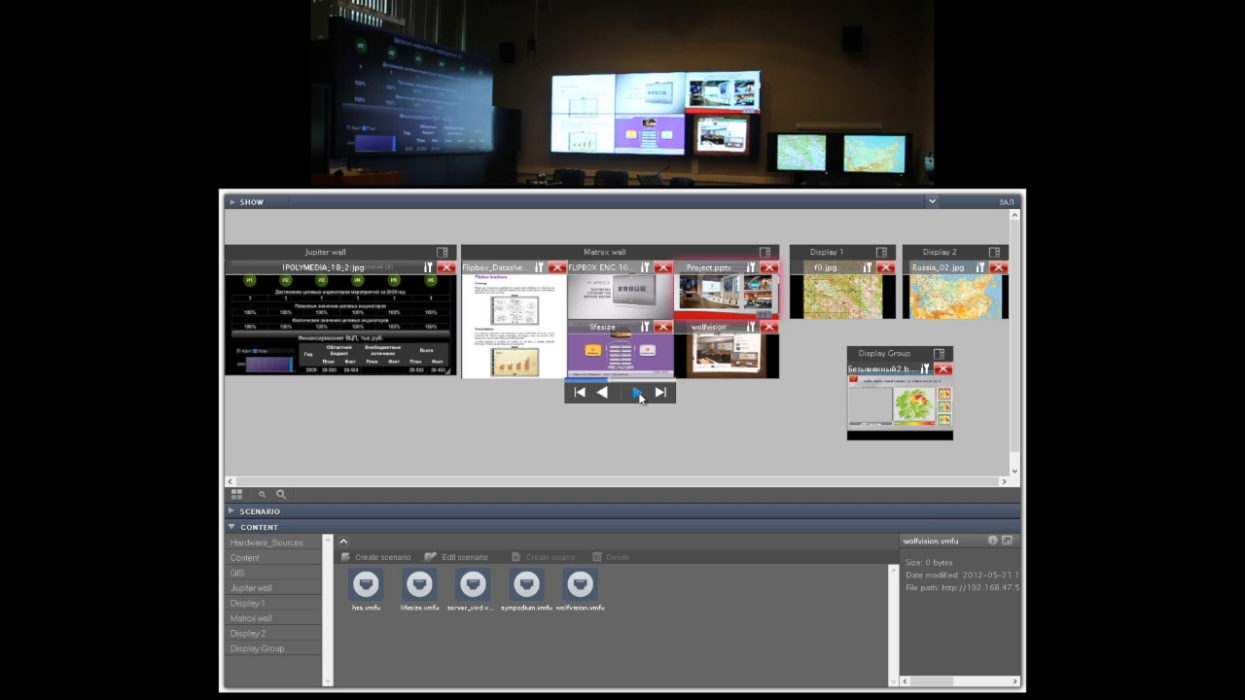
pyautogui.click(636, 393)
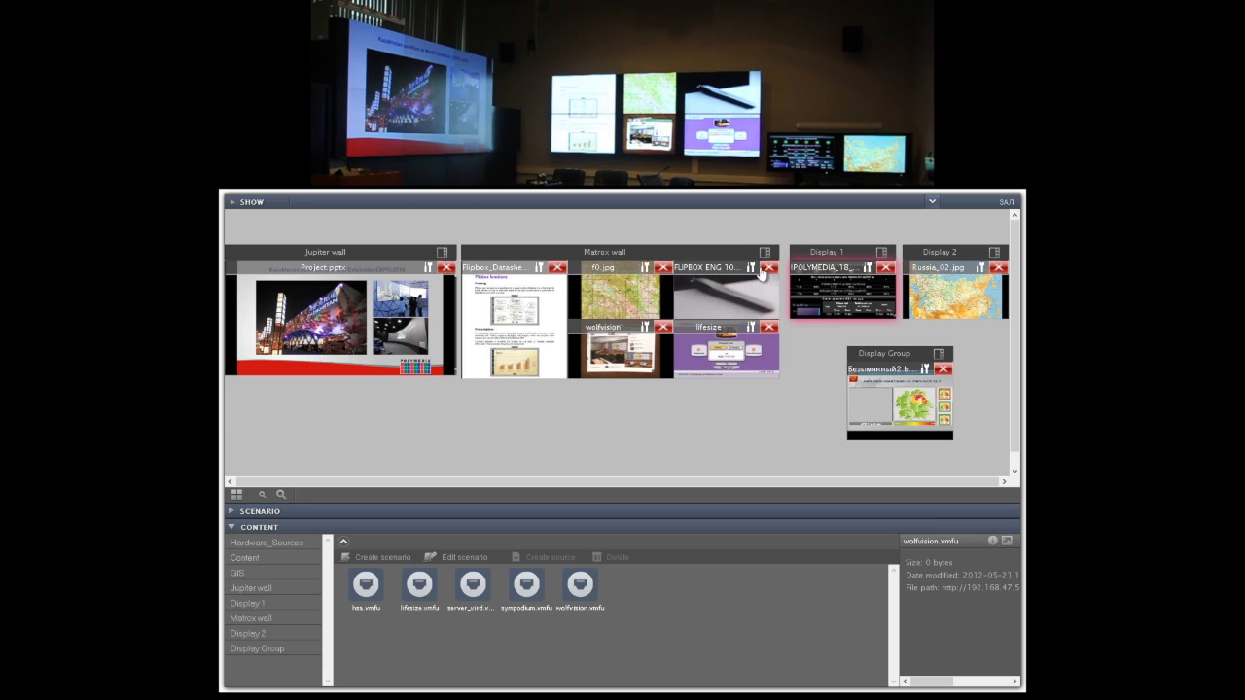
# Remove the extra Matrix wall windows, enlarge the Flipbox video and control its playback.
pyautogui.click(757, 268)
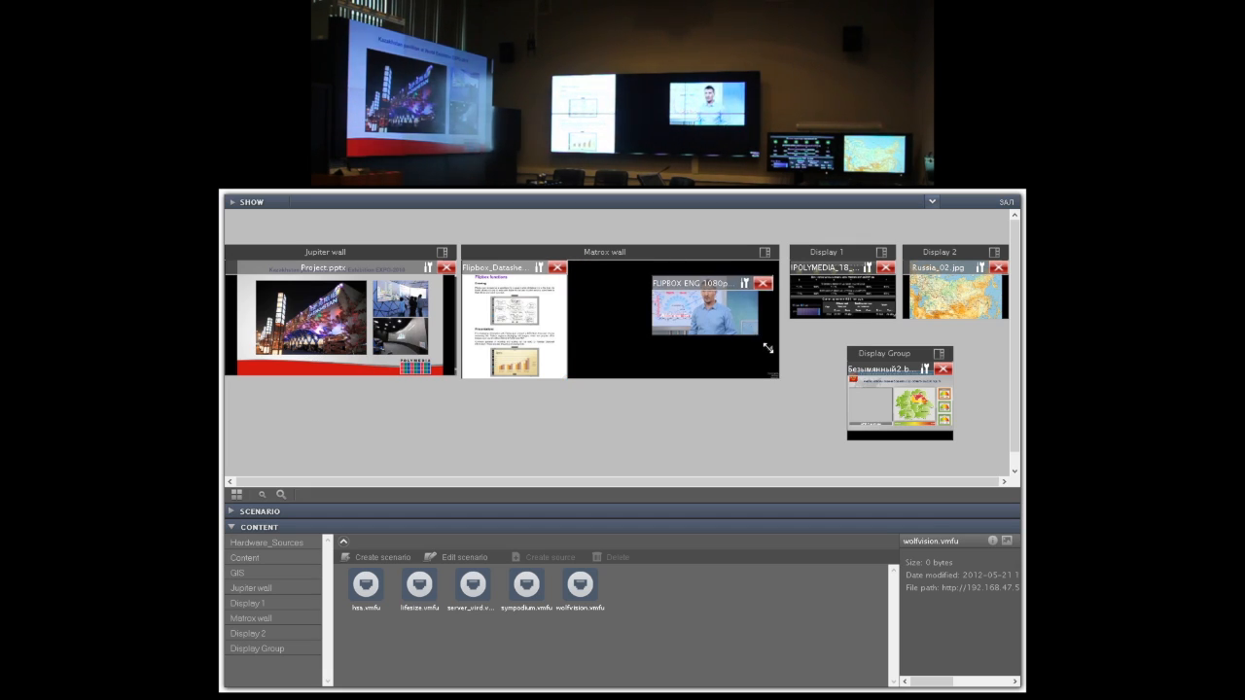
pyautogui.click(673, 321)
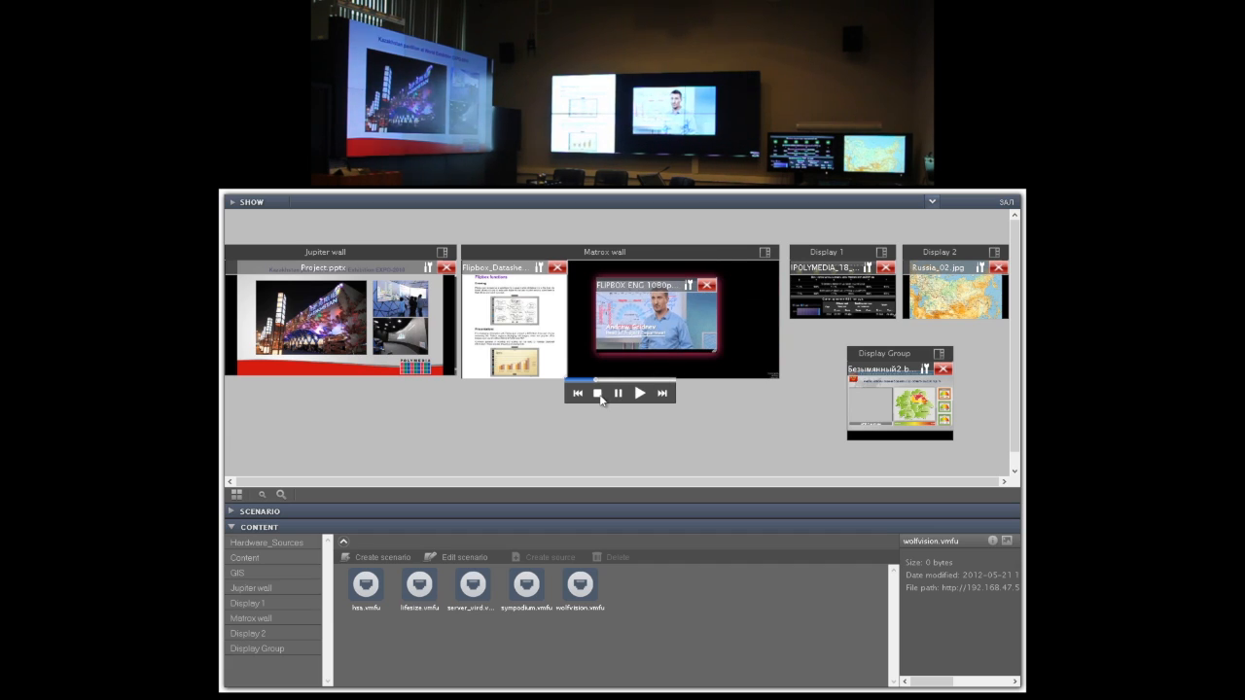
pyautogui.click(595, 392)
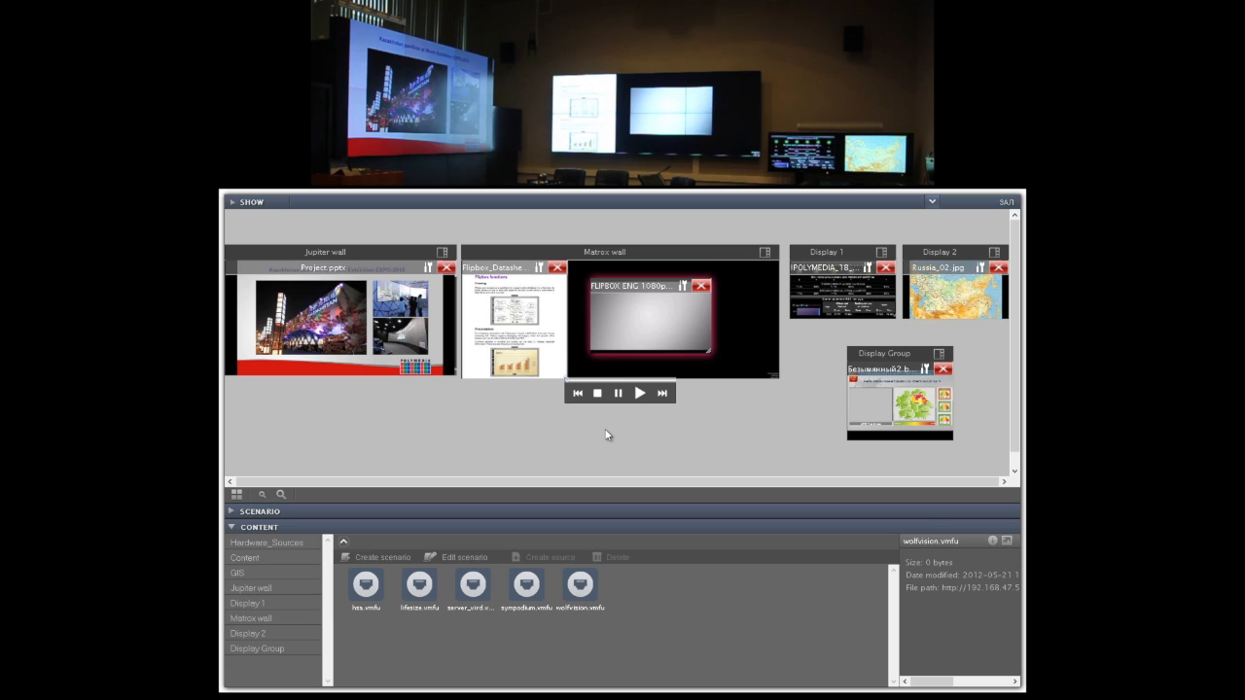
pyautogui.moveTo(613, 431)
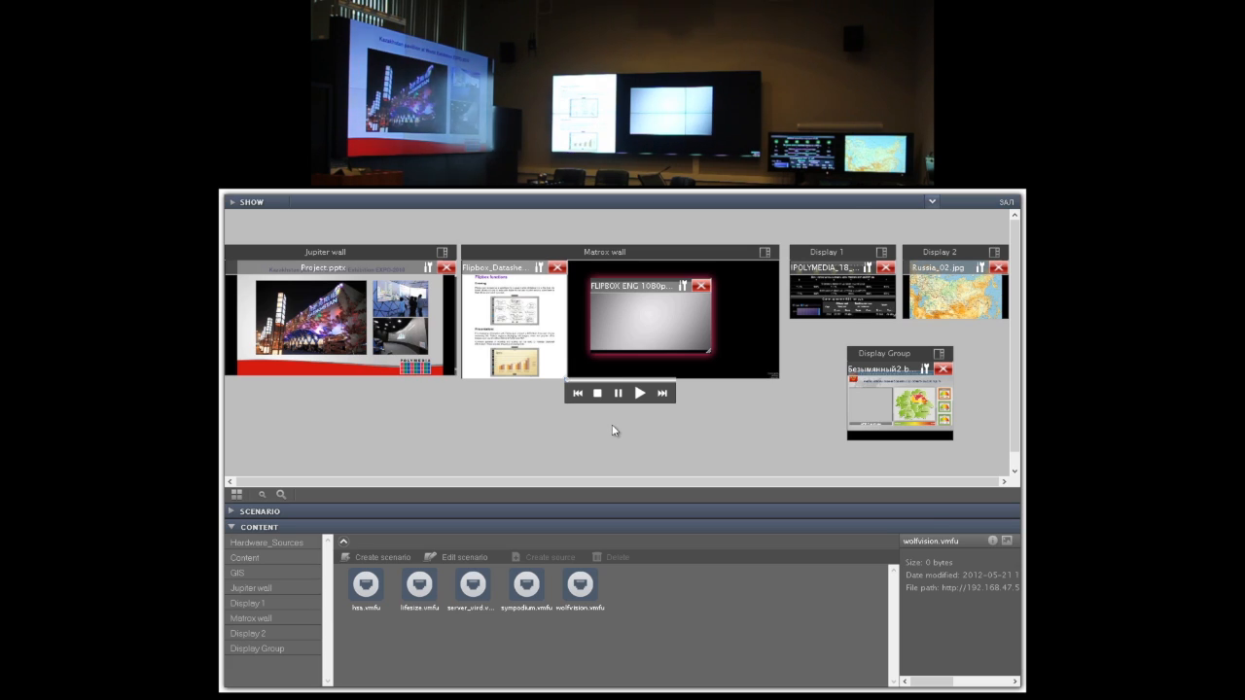
pyautogui.moveTo(584, 427)
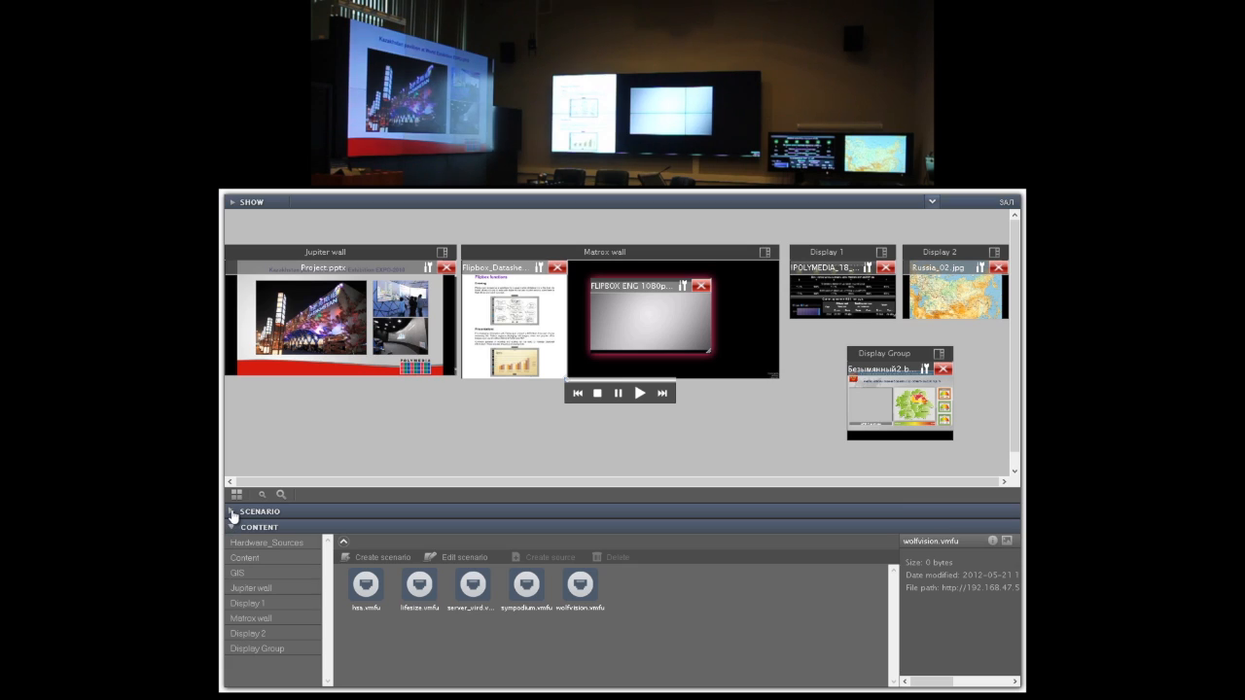
# Expand the Scenario panel so an empty Preparation area sits beside the live Show area.
pyautogui.click(231, 511)
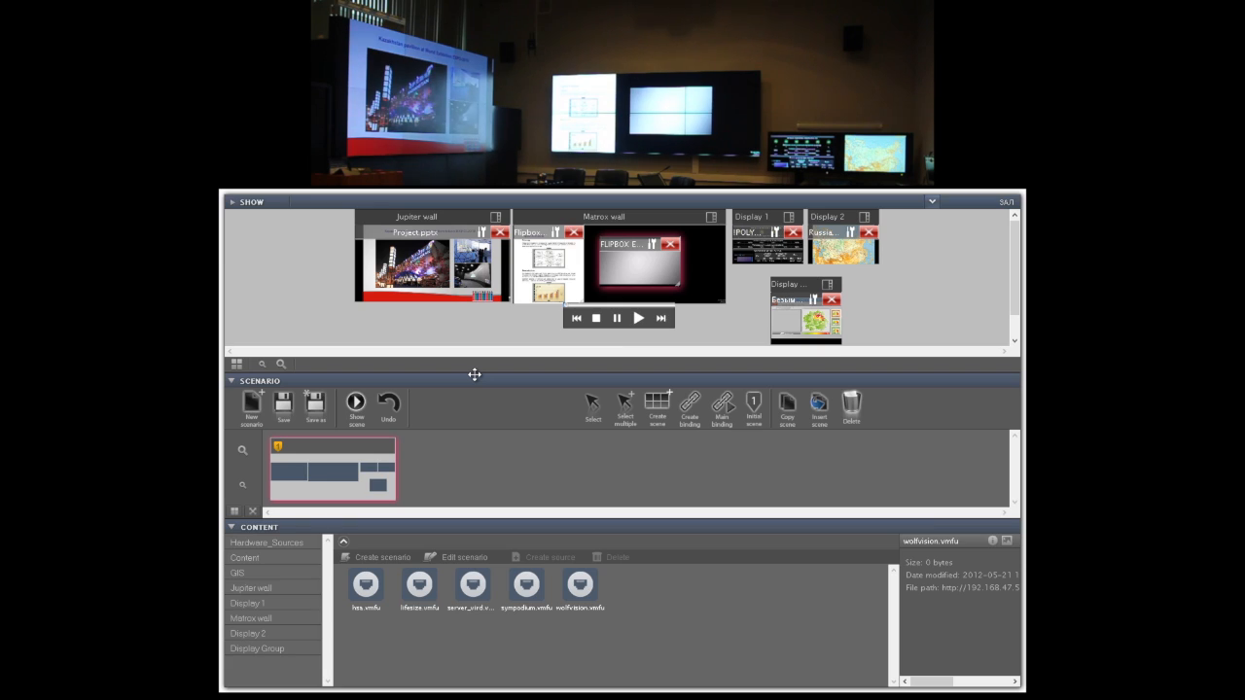
pyautogui.moveTo(404, 478)
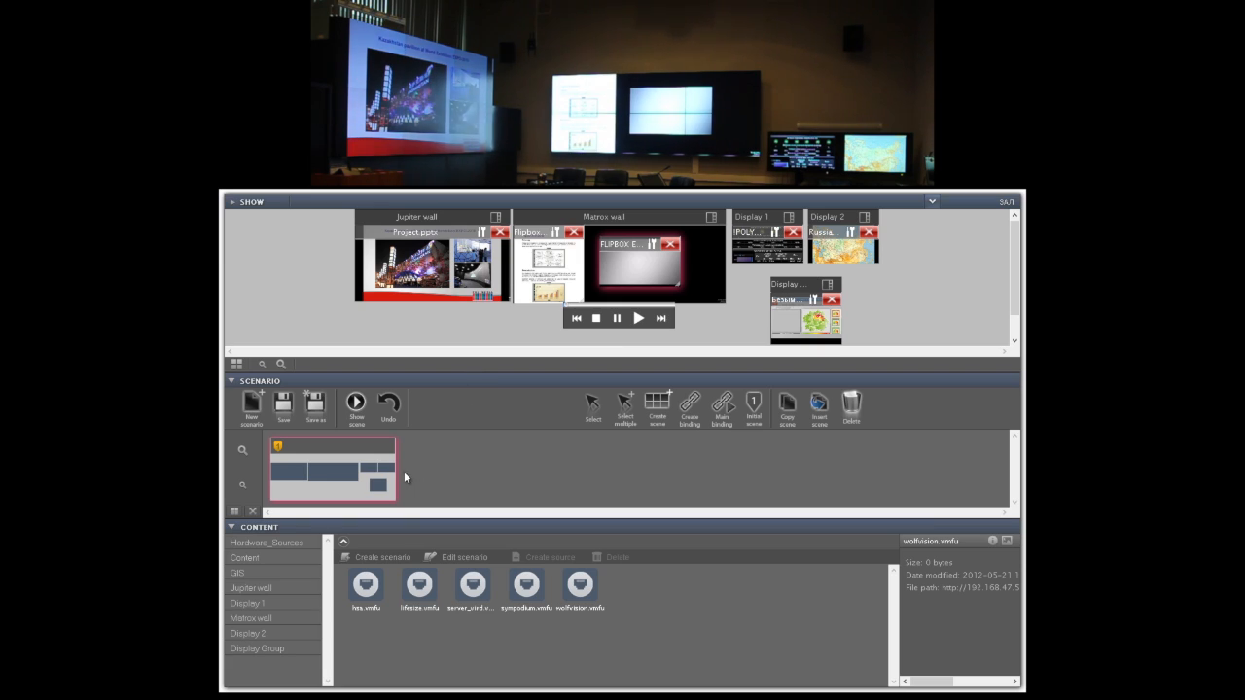
pyautogui.moveTo(444, 478)
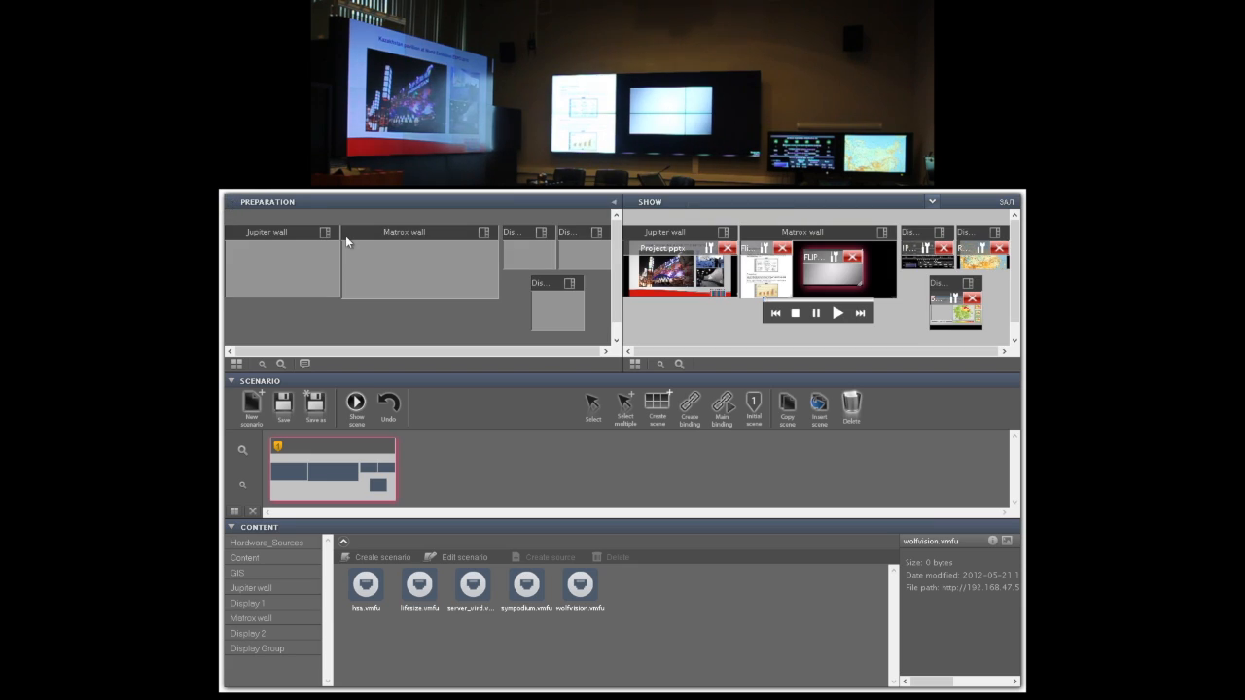
pyautogui.moveTo(591, 260)
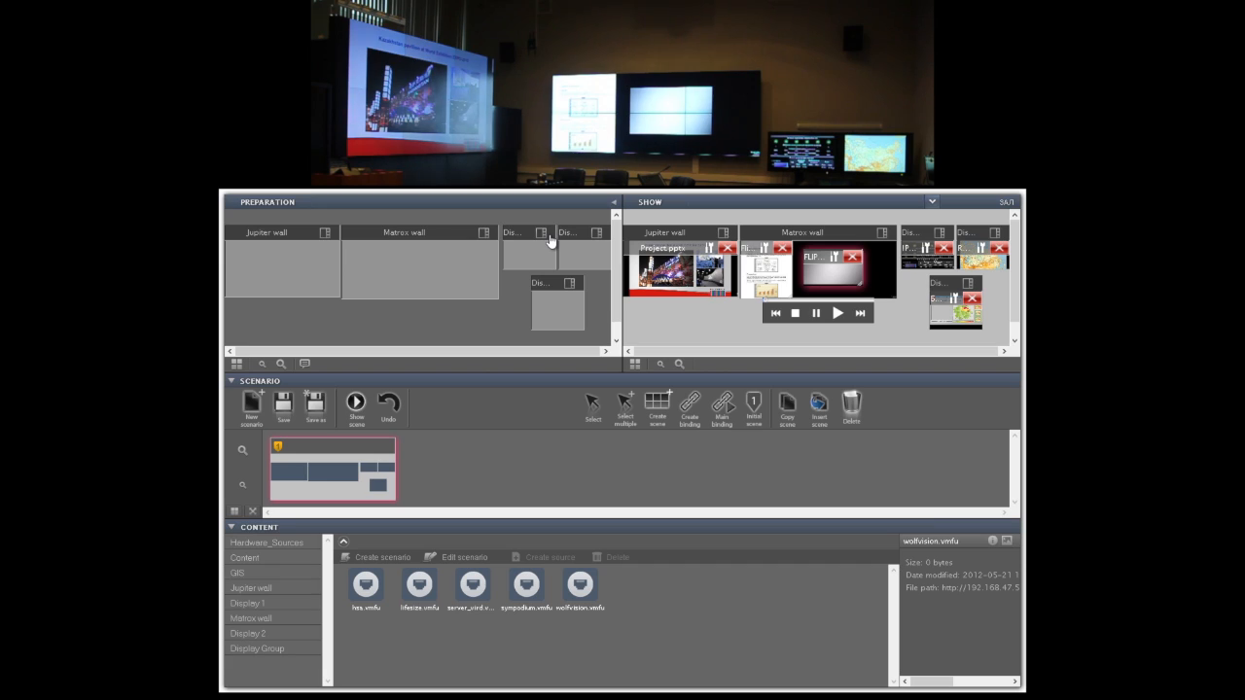
pyautogui.moveTo(311, 237)
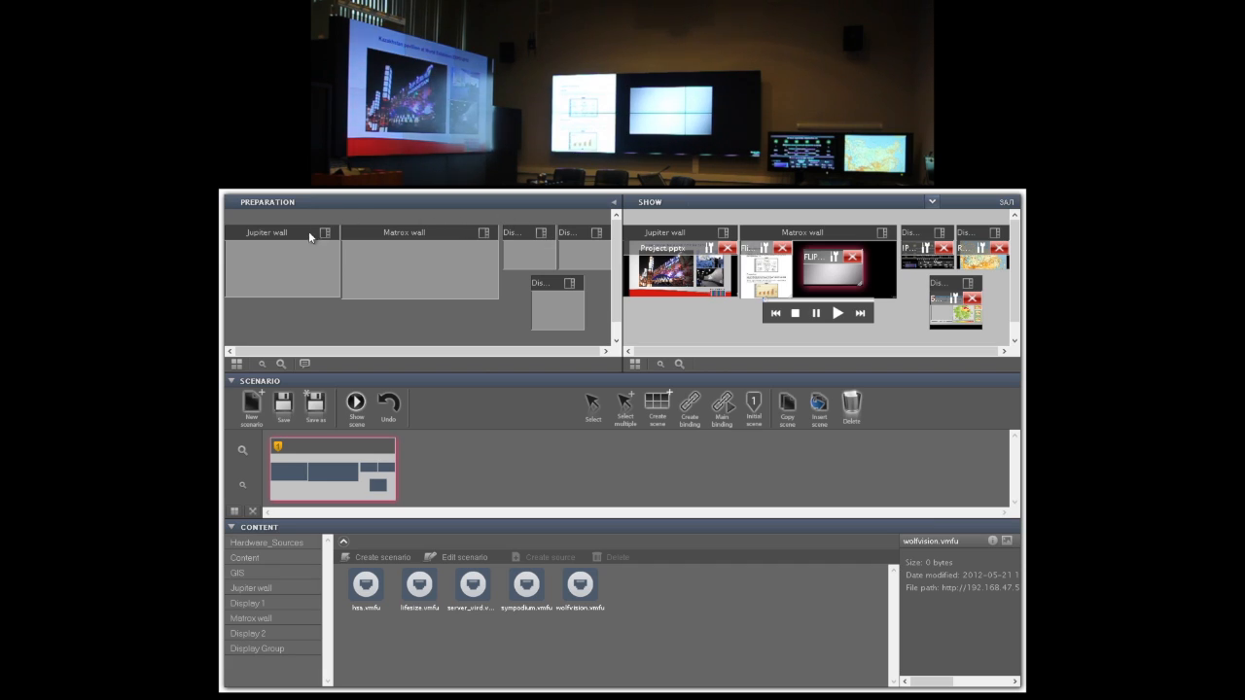
pyautogui.moveTo(456, 440)
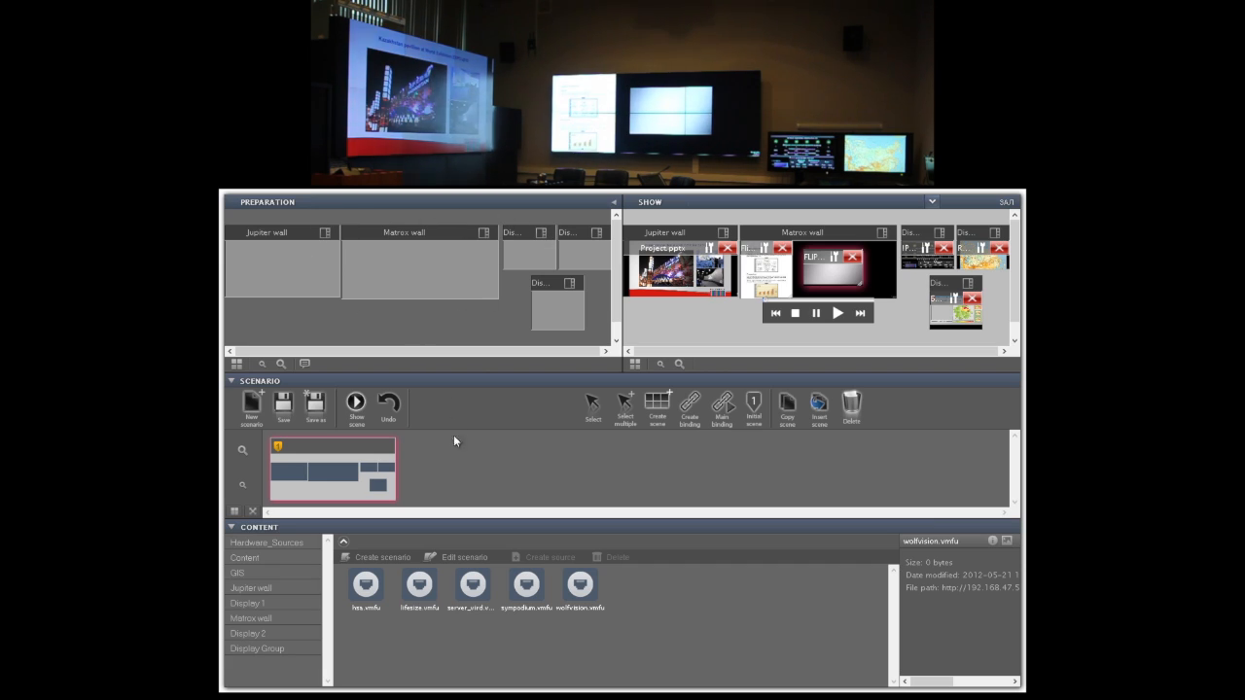
pyautogui.moveTo(542, 453)
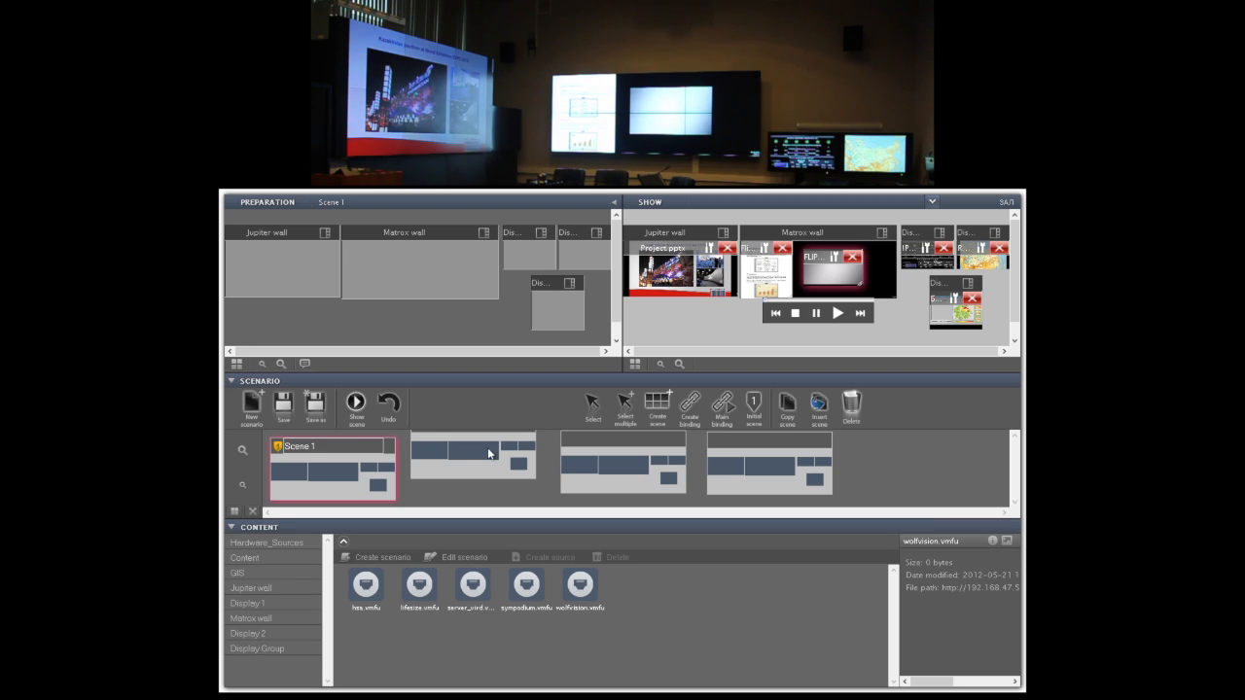
# Rename scene 2 'Part 2' and scene 4 'Ending', then return to Scene 1.
pyautogui.click(474, 466)
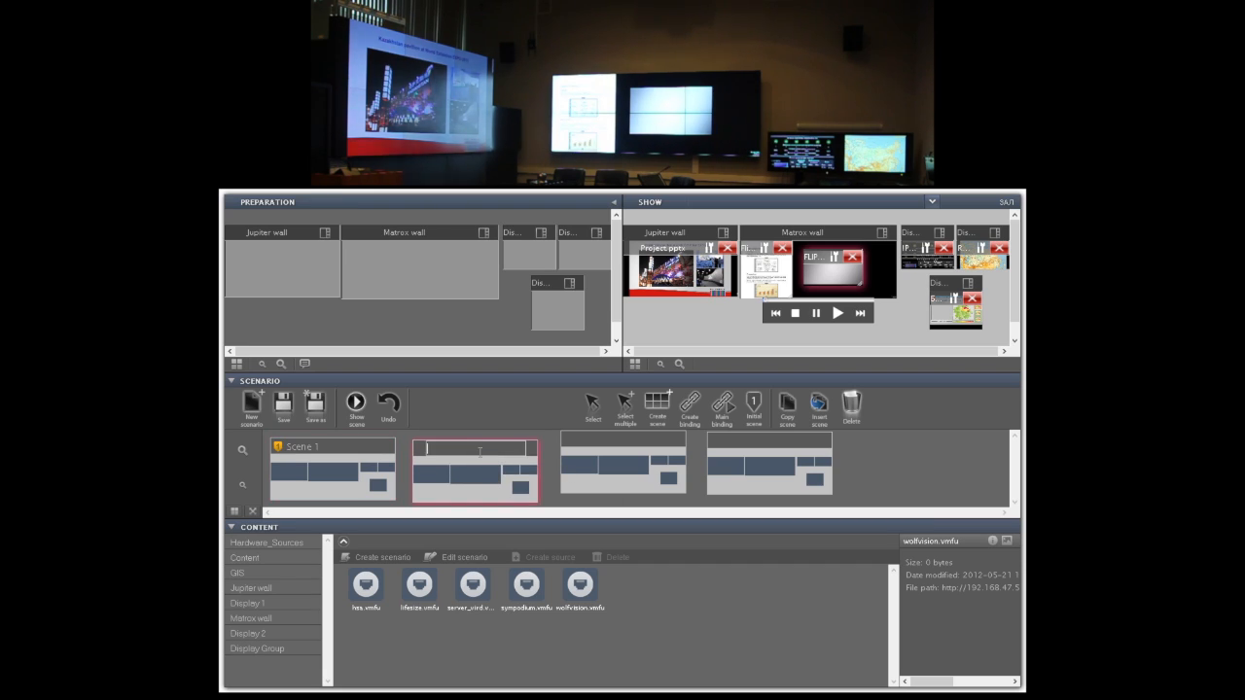
pyautogui.write('Part 2')
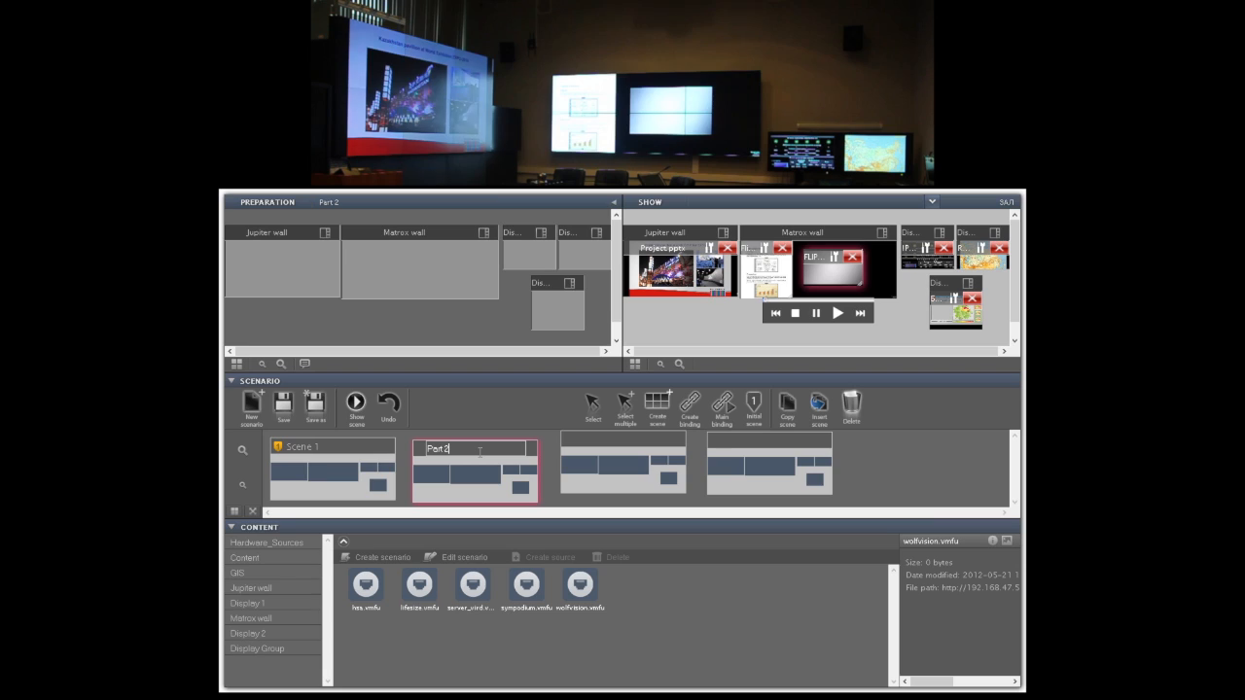
pyautogui.click(768, 463)
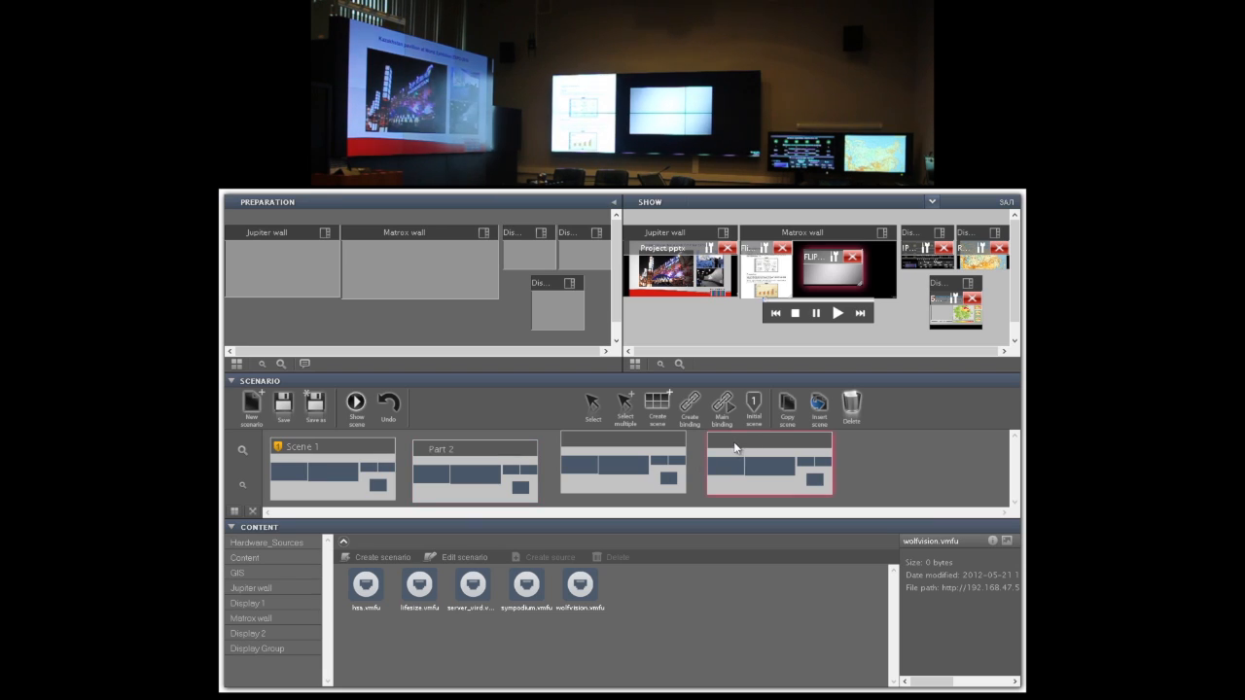
pyautogui.write('Ending')
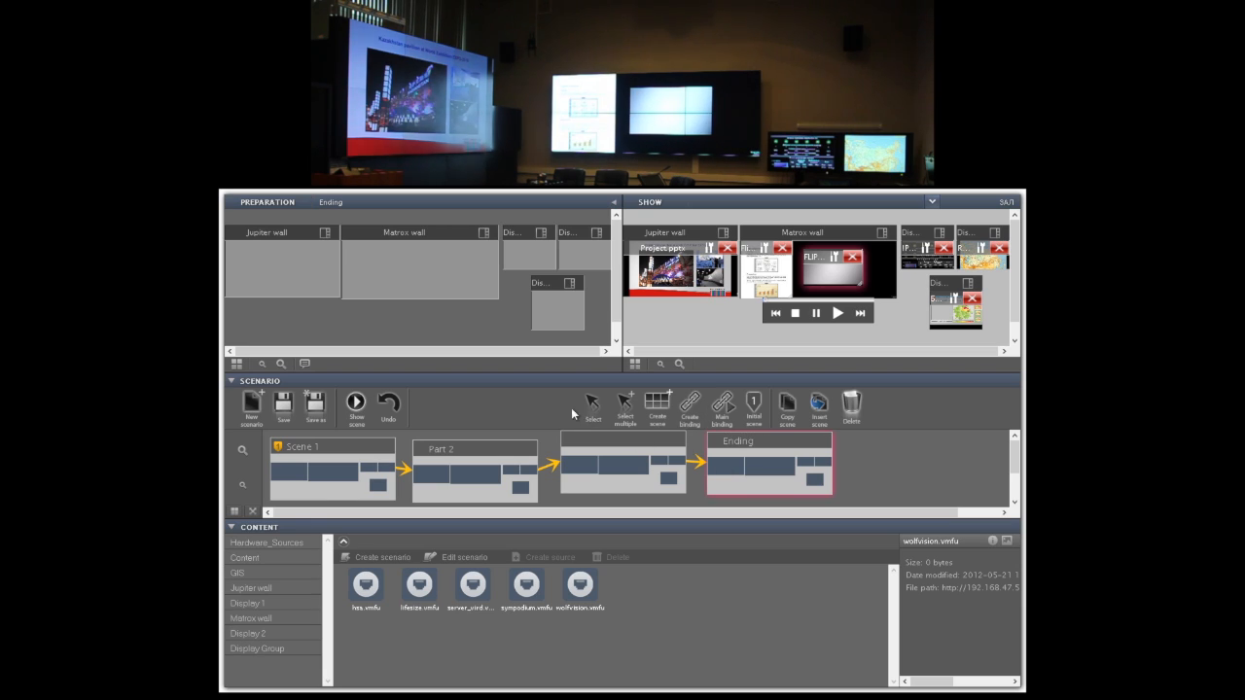
pyautogui.click(332, 466)
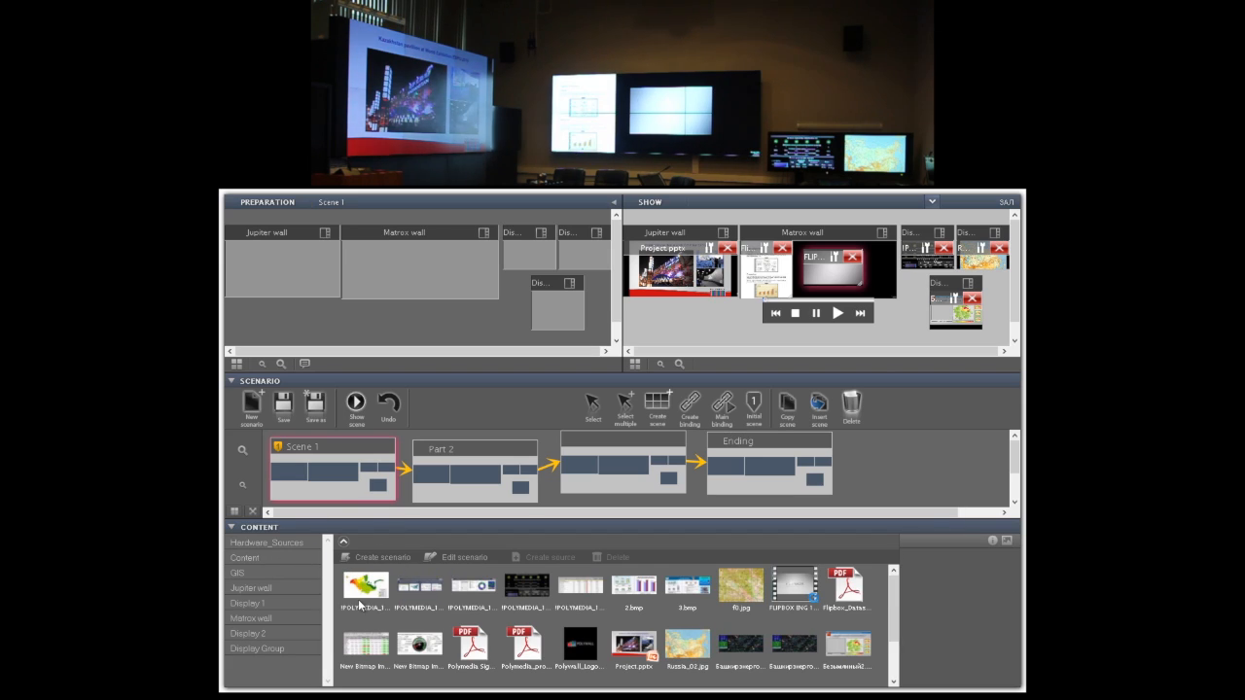
# Place library images onto the Jupiter and Matrix walls of the scenes in Preparation.
pyautogui.click(365, 584)
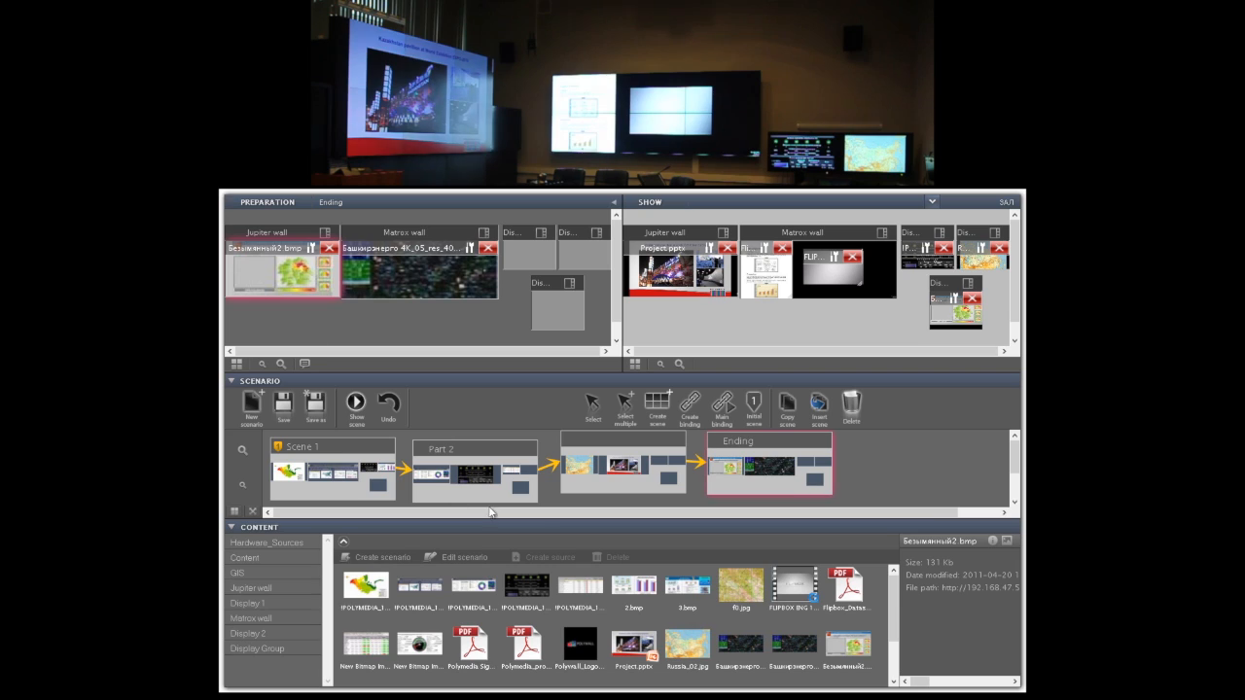
pyautogui.moveTo(354, 476)
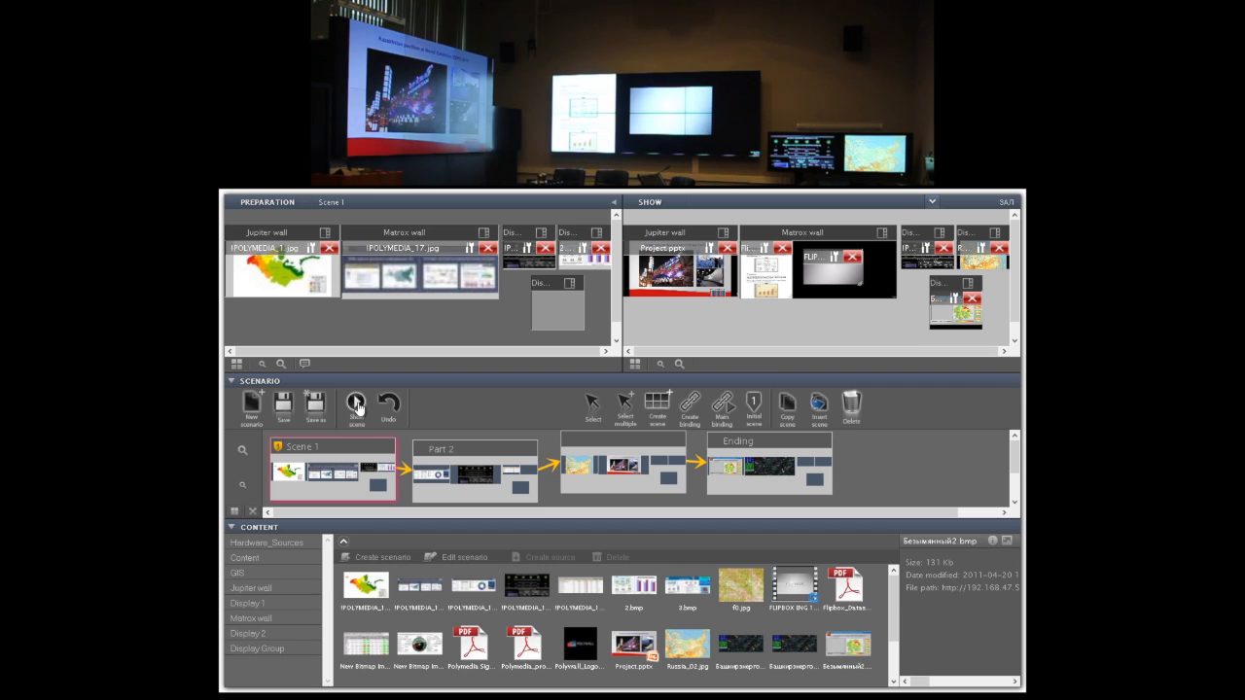
# Show Scene 1 live on the walls, then Part 2, via Show scene.
pyautogui.click(354, 402)
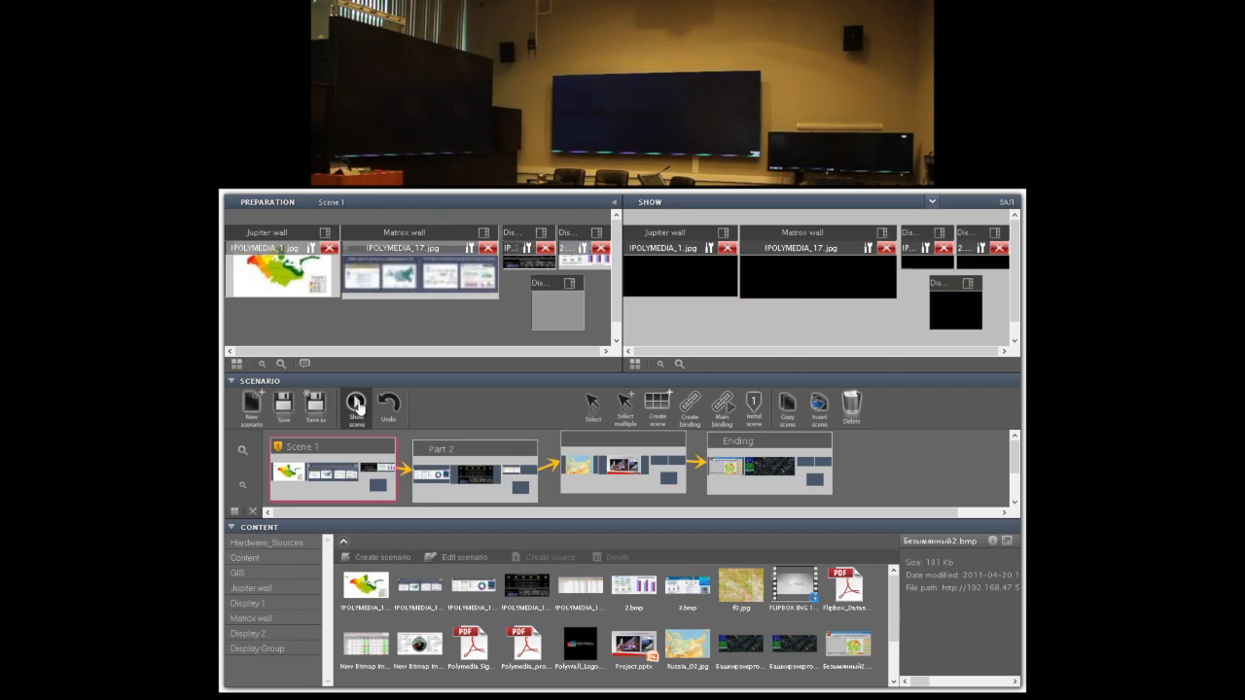
pyautogui.click(354, 407)
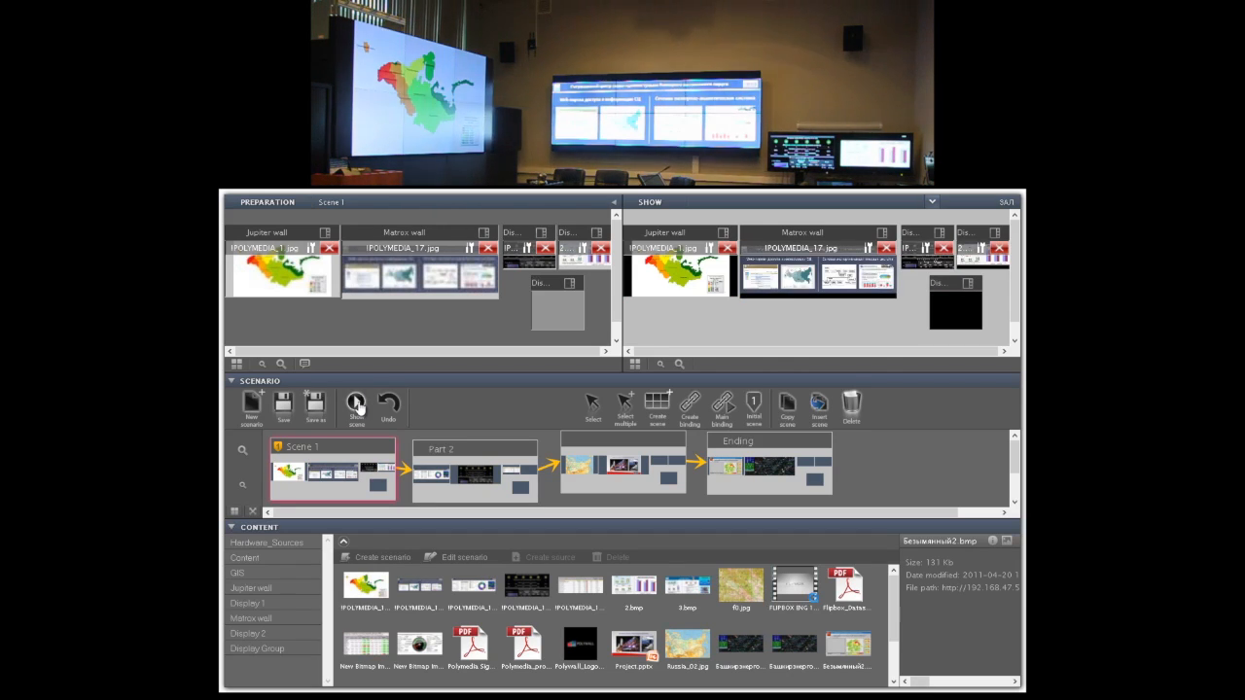
pyautogui.click(474, 449)
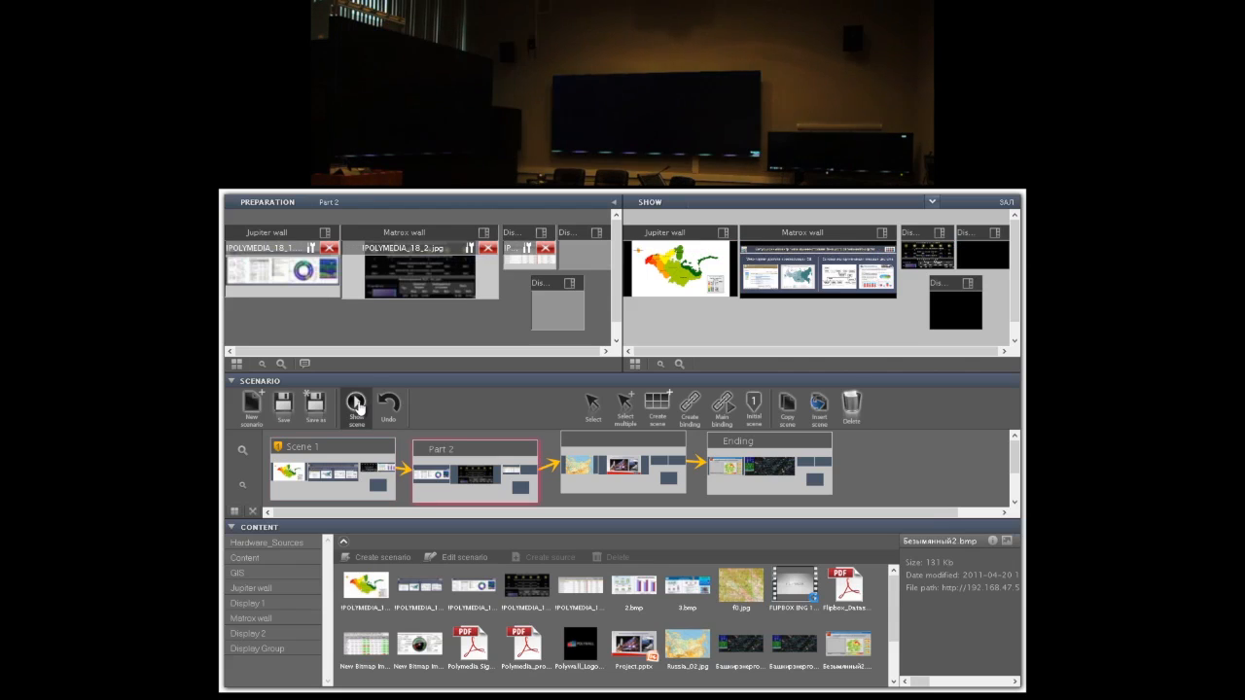
pyautogui.click(354, 407)
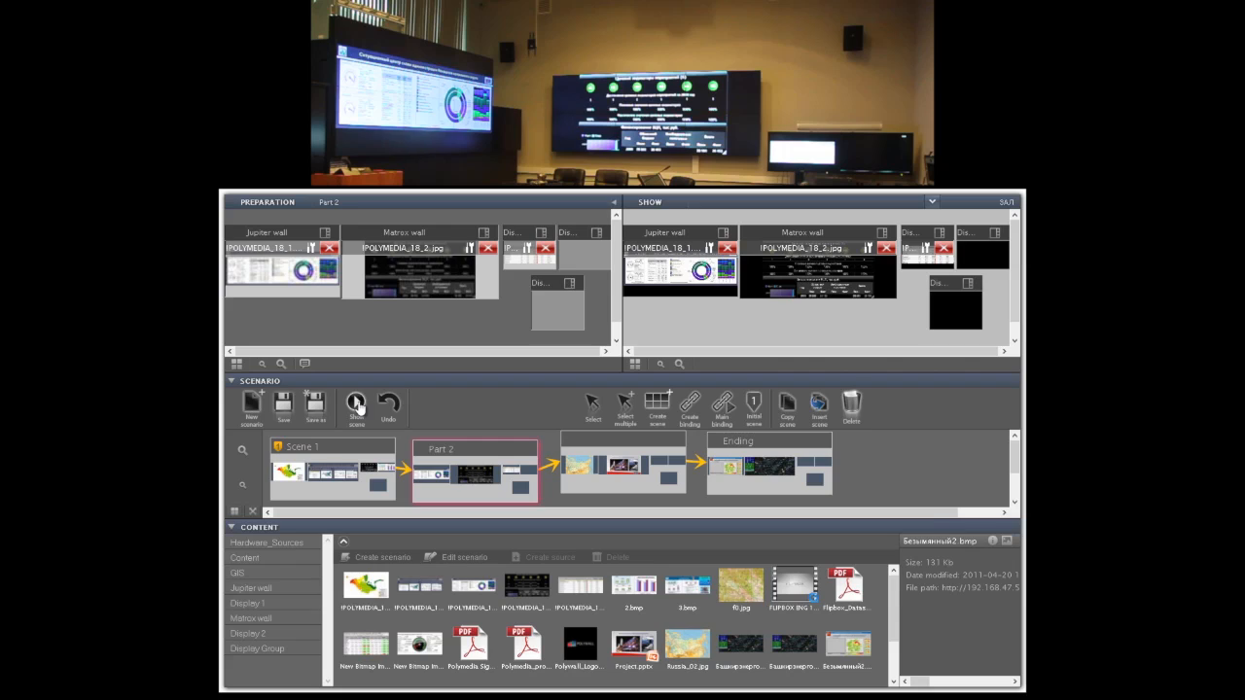
pyautogui.click(356, 403)
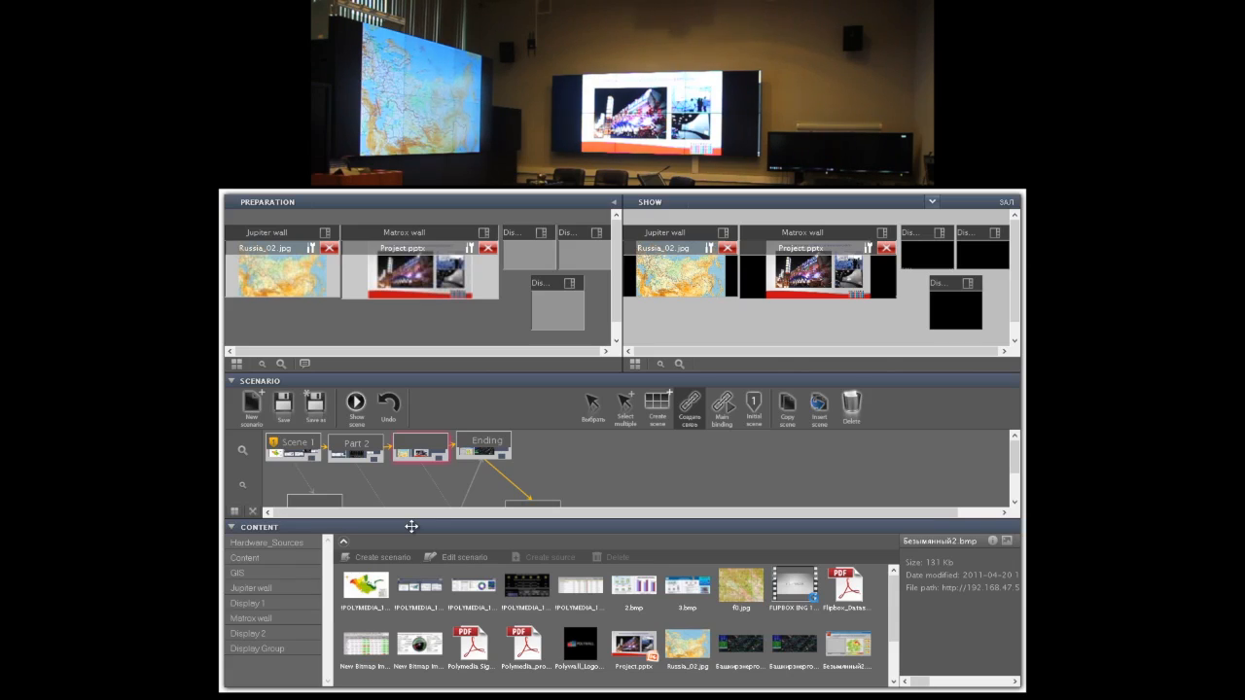
pyautogui.moveTo(299, 581)
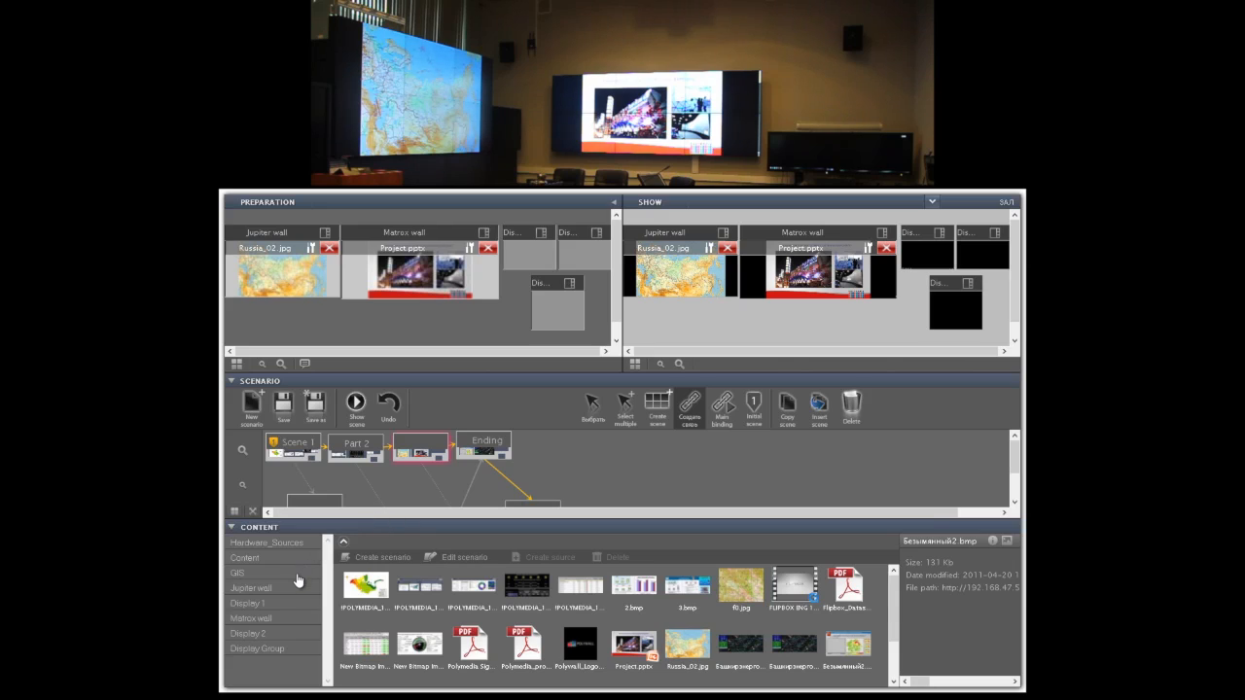
# Switch the content library to the GIS sources category showing three web links.
pyautogui.click(238, 572)
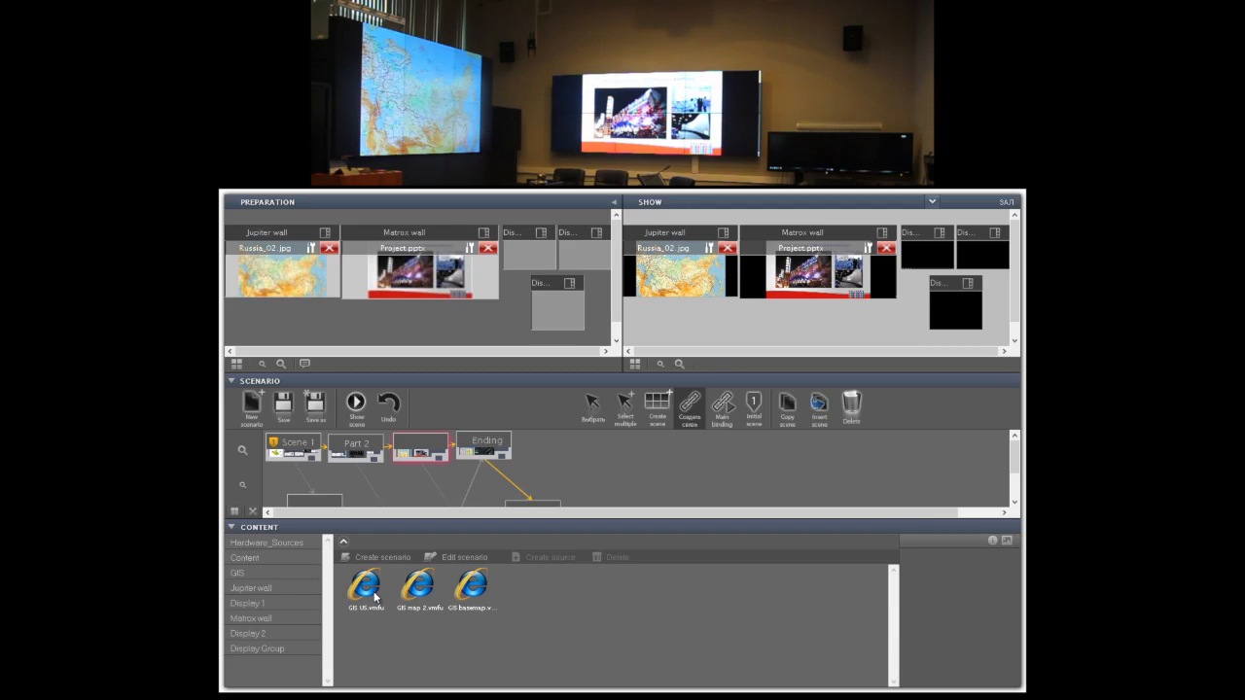
pyautogui.moveTo(373, 591)
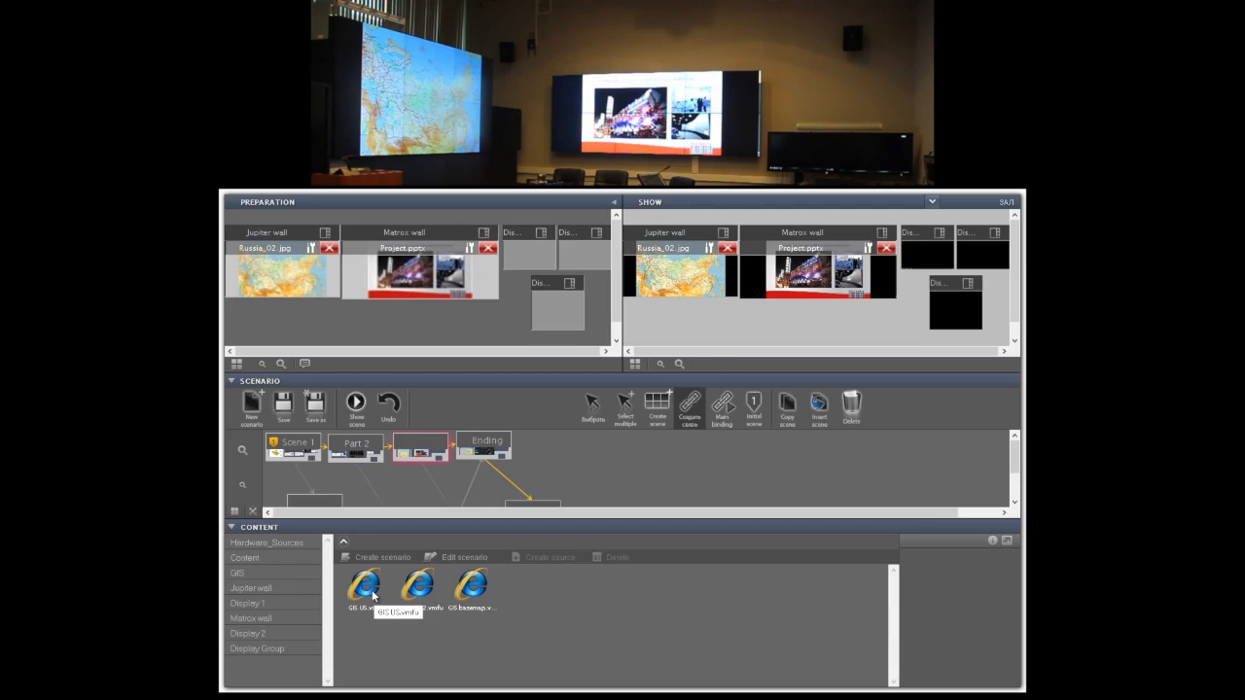